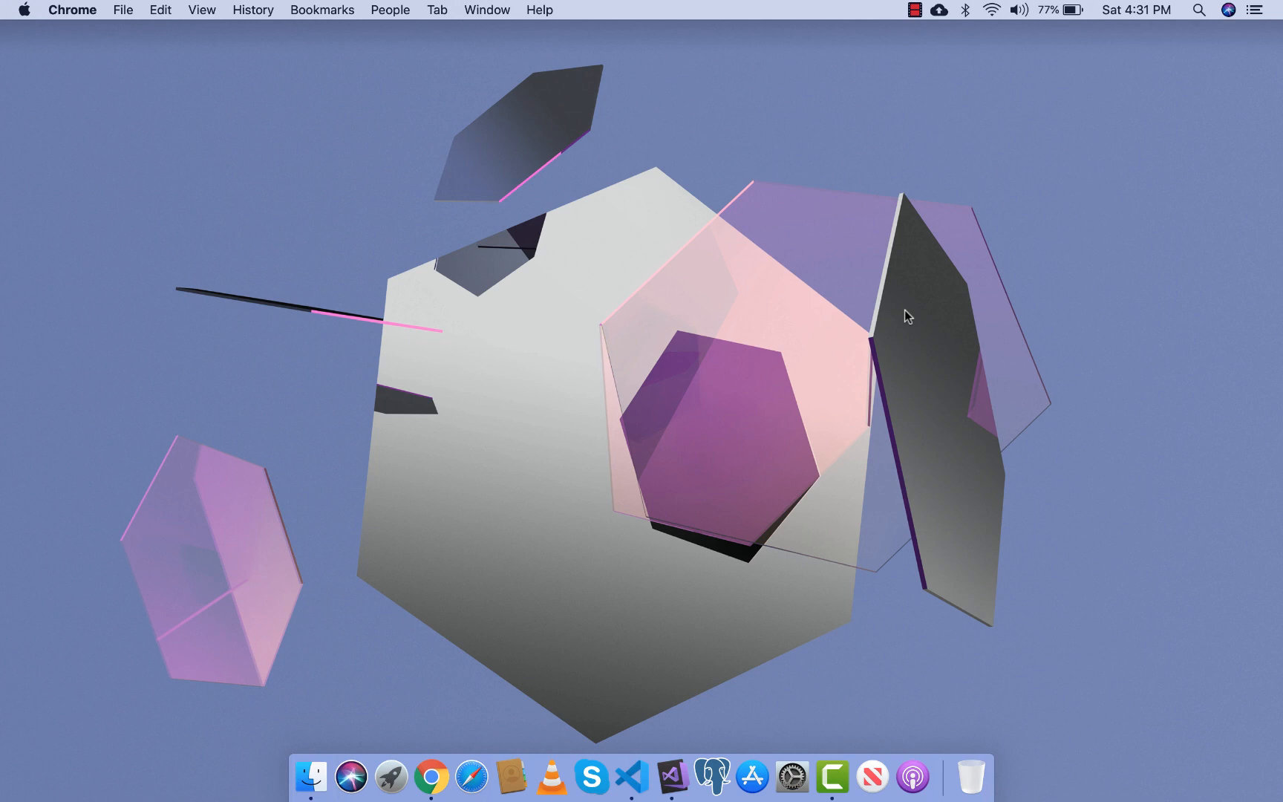
mouse_move(806, 227)
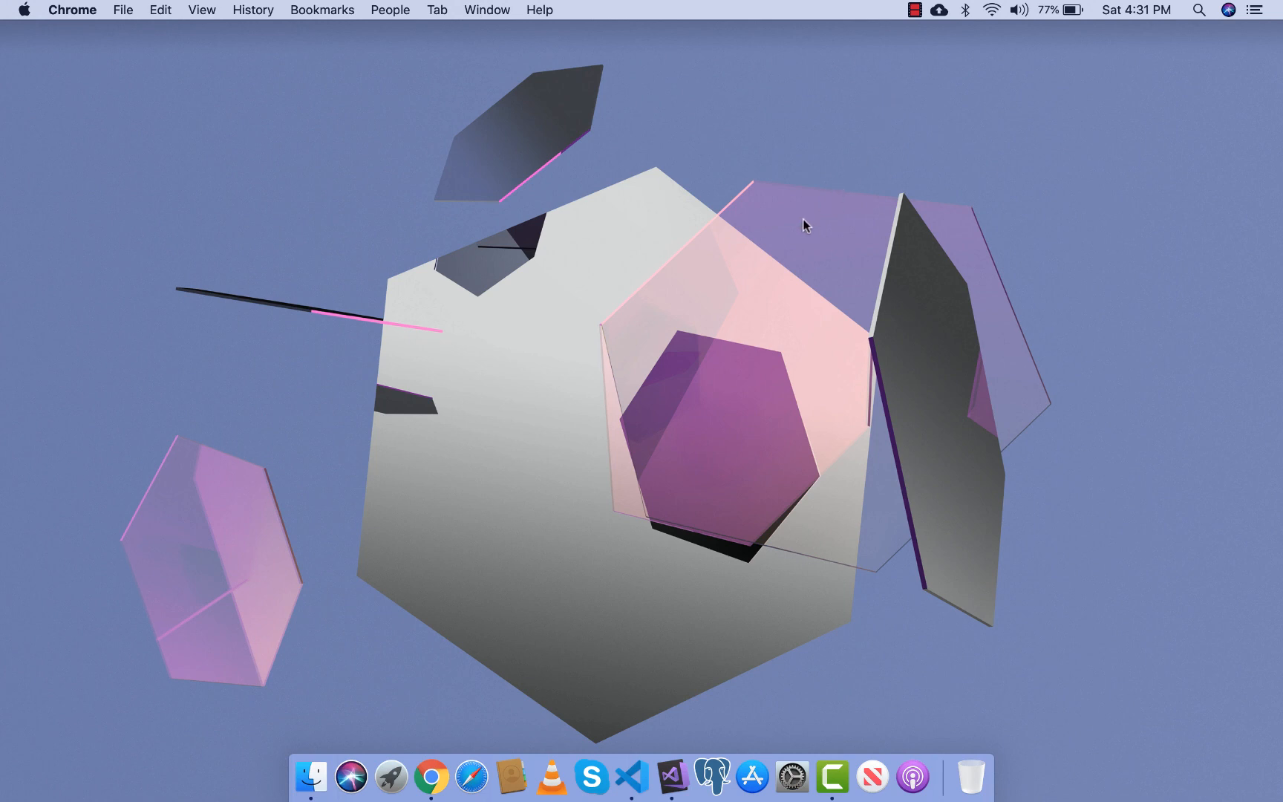
Open Chrome and launch Google Classroom from the Google apps grid.
left_click(431, 777)
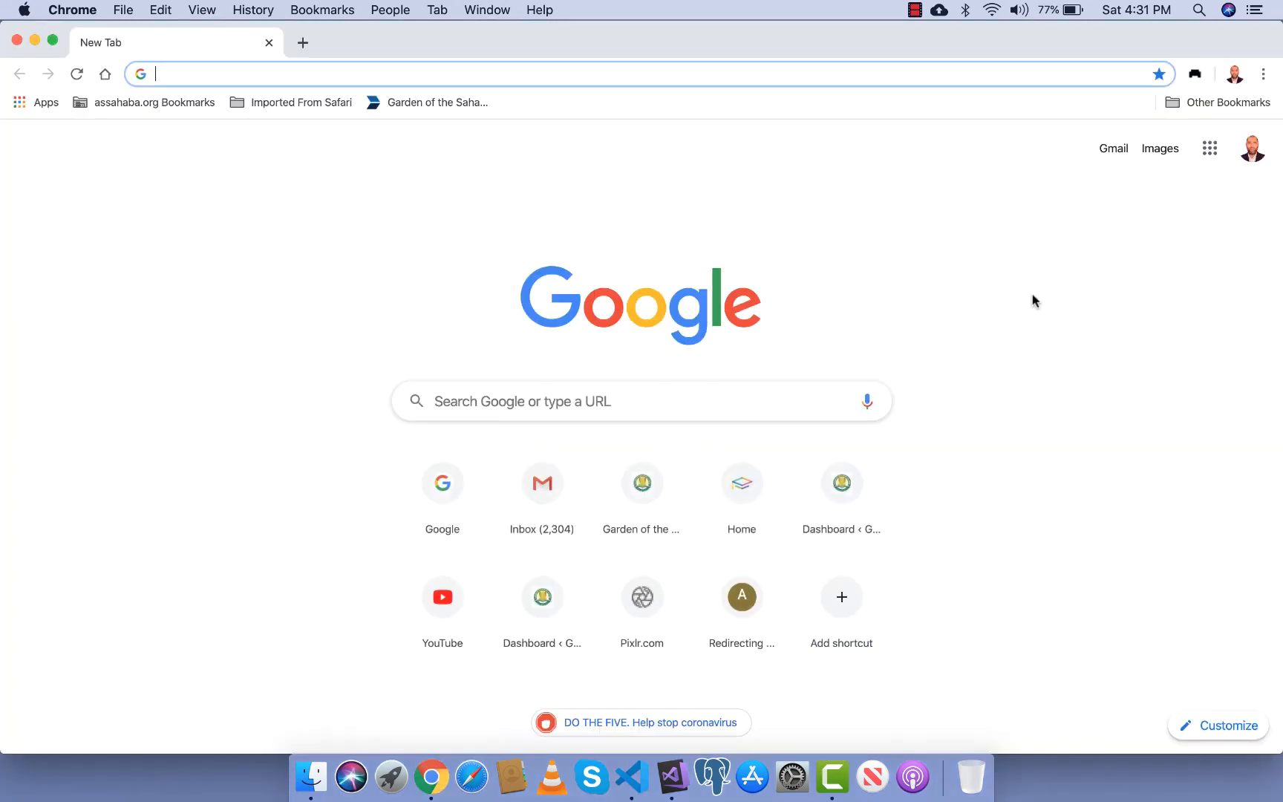
left_click(1210, 147)
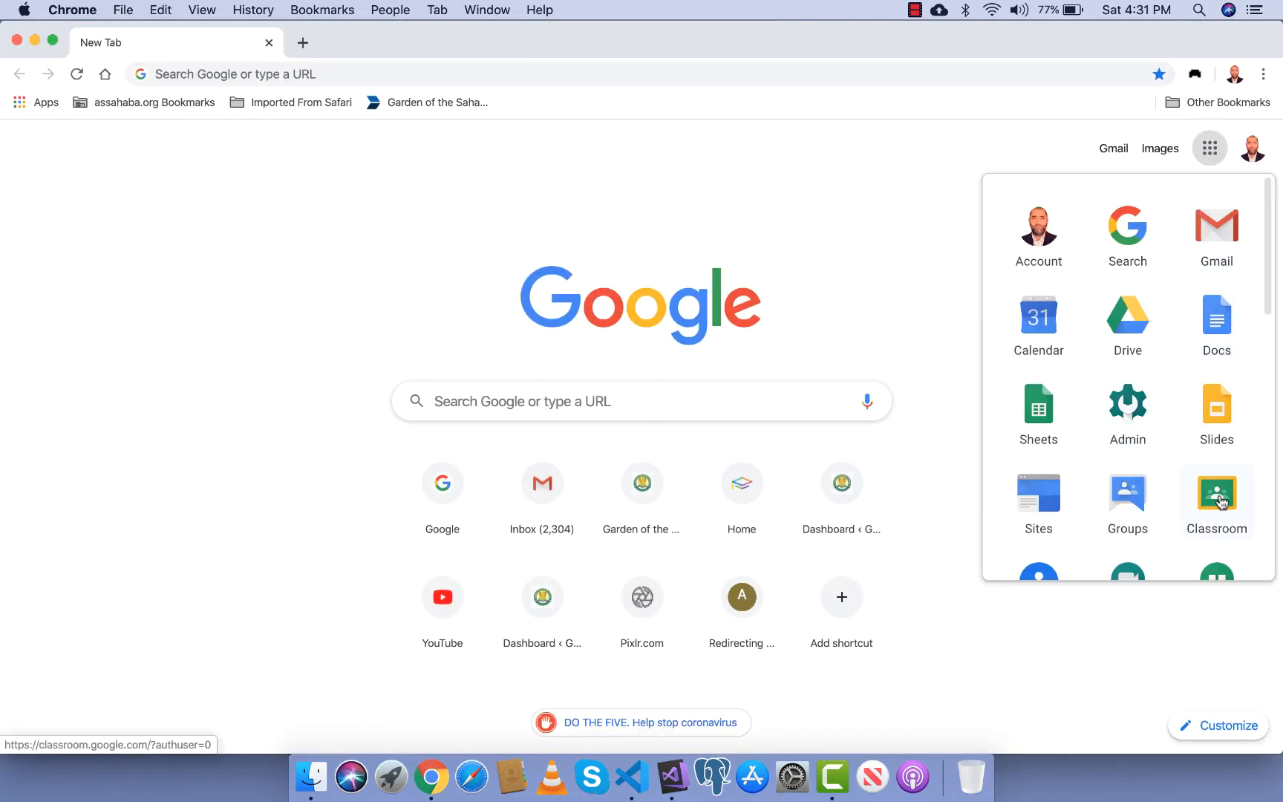
left_click(1216, 488)
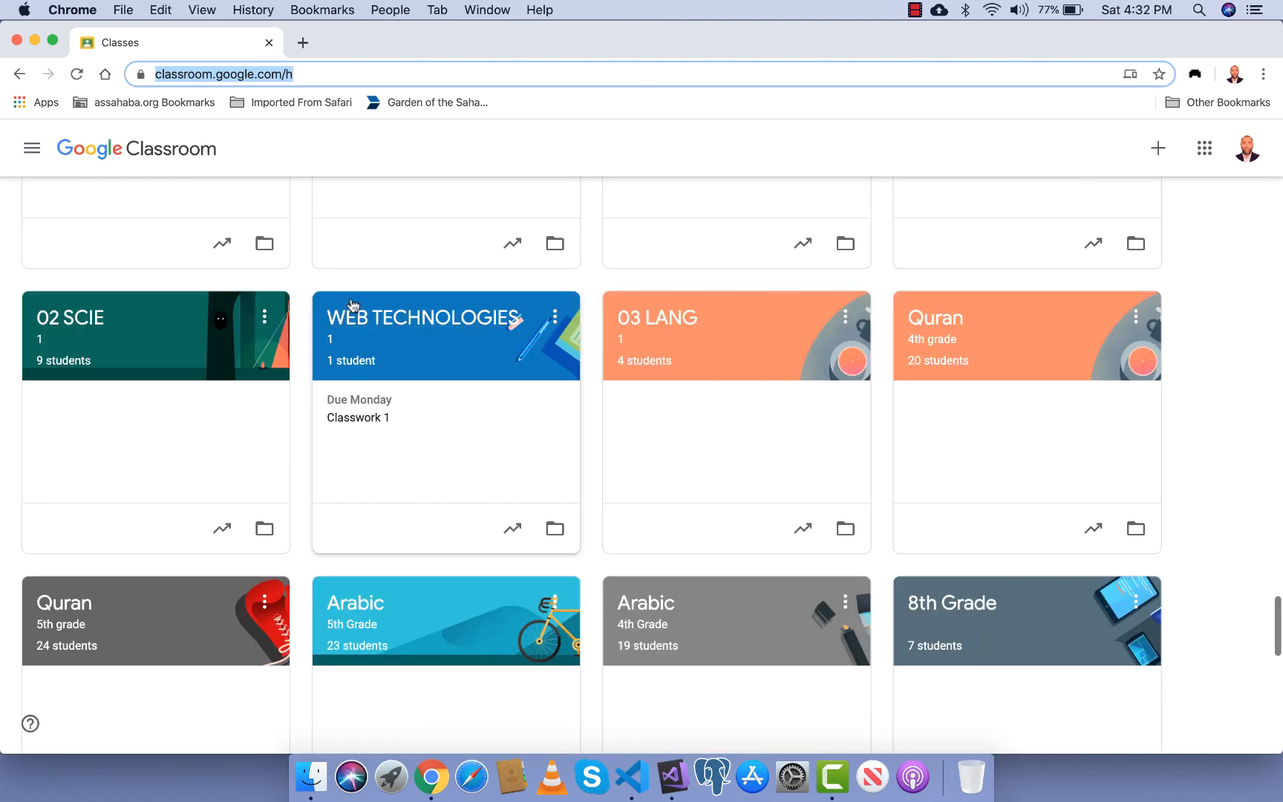
Open WEB TECHNOLOGIES Classwork and expand the 'Meeting at 10:30 am' post.
left_click(423, 318)
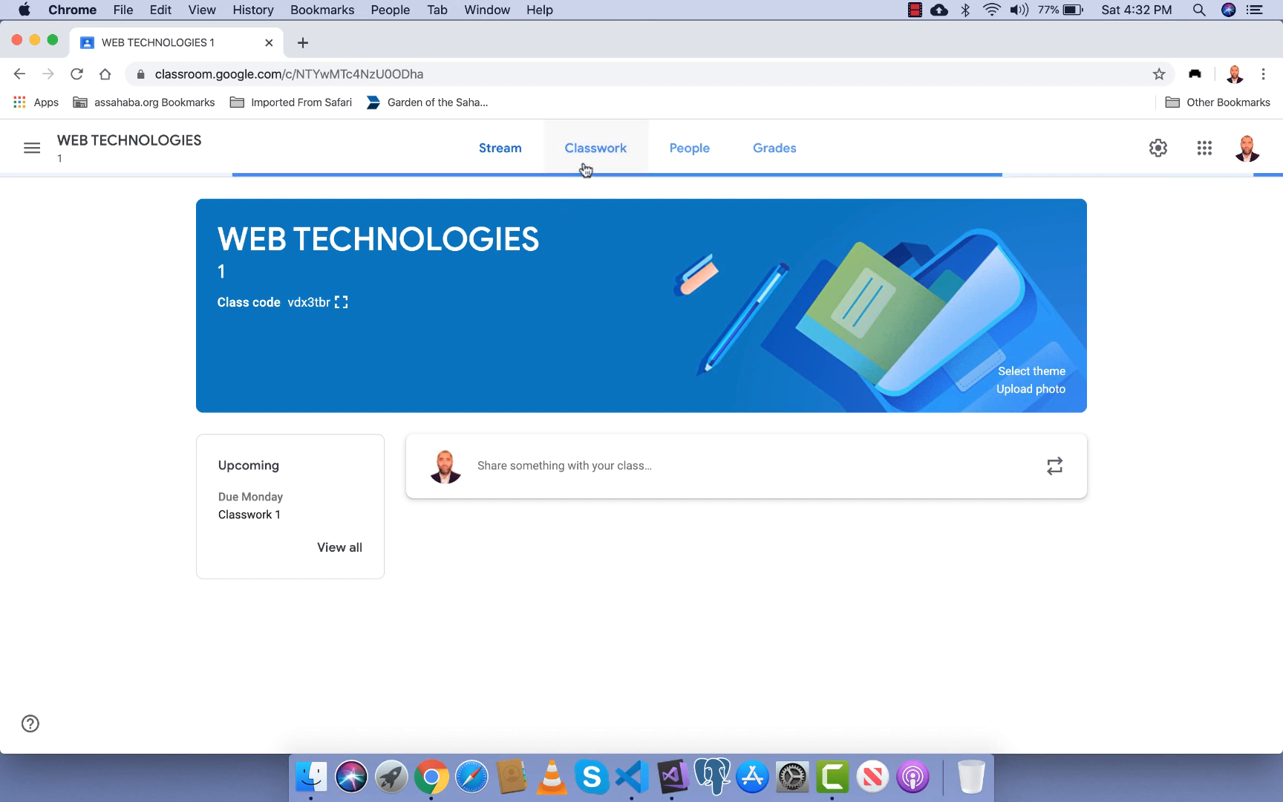
left_click(595, 148)
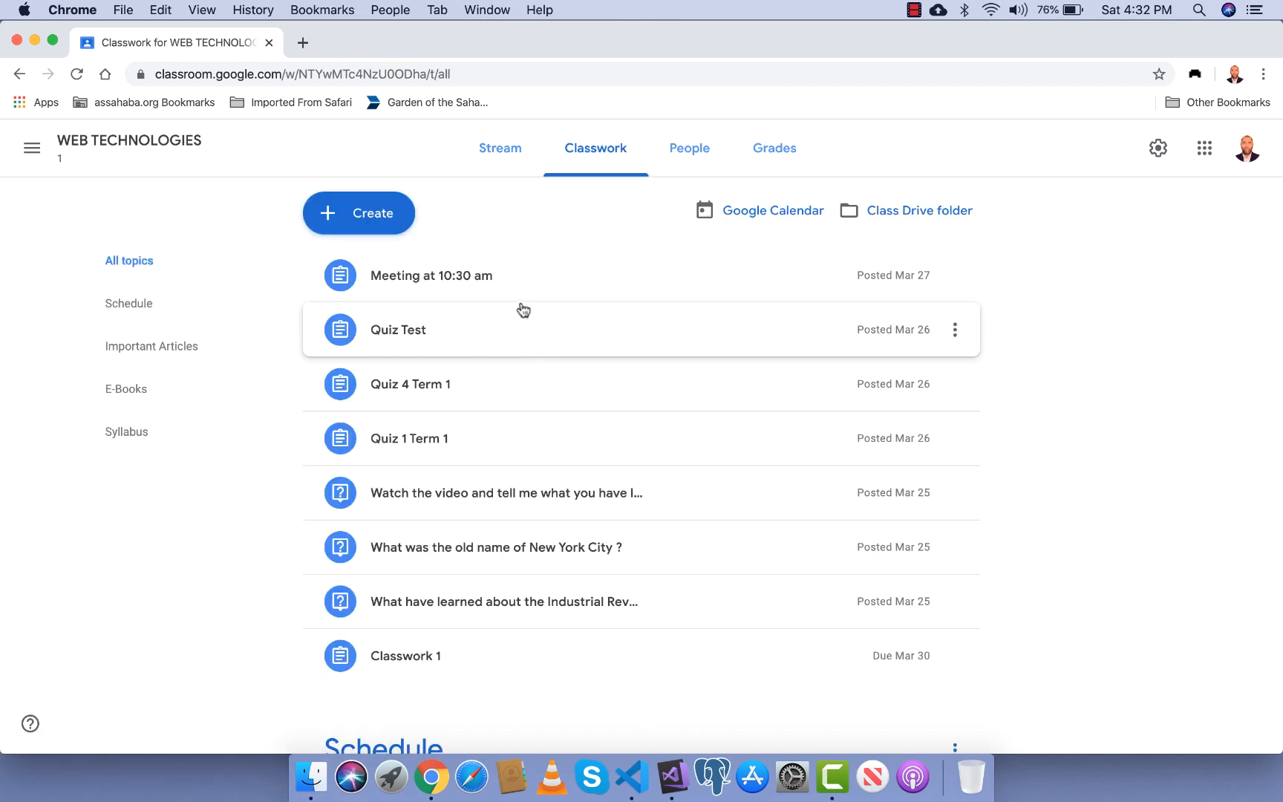
left_click(431, 275)
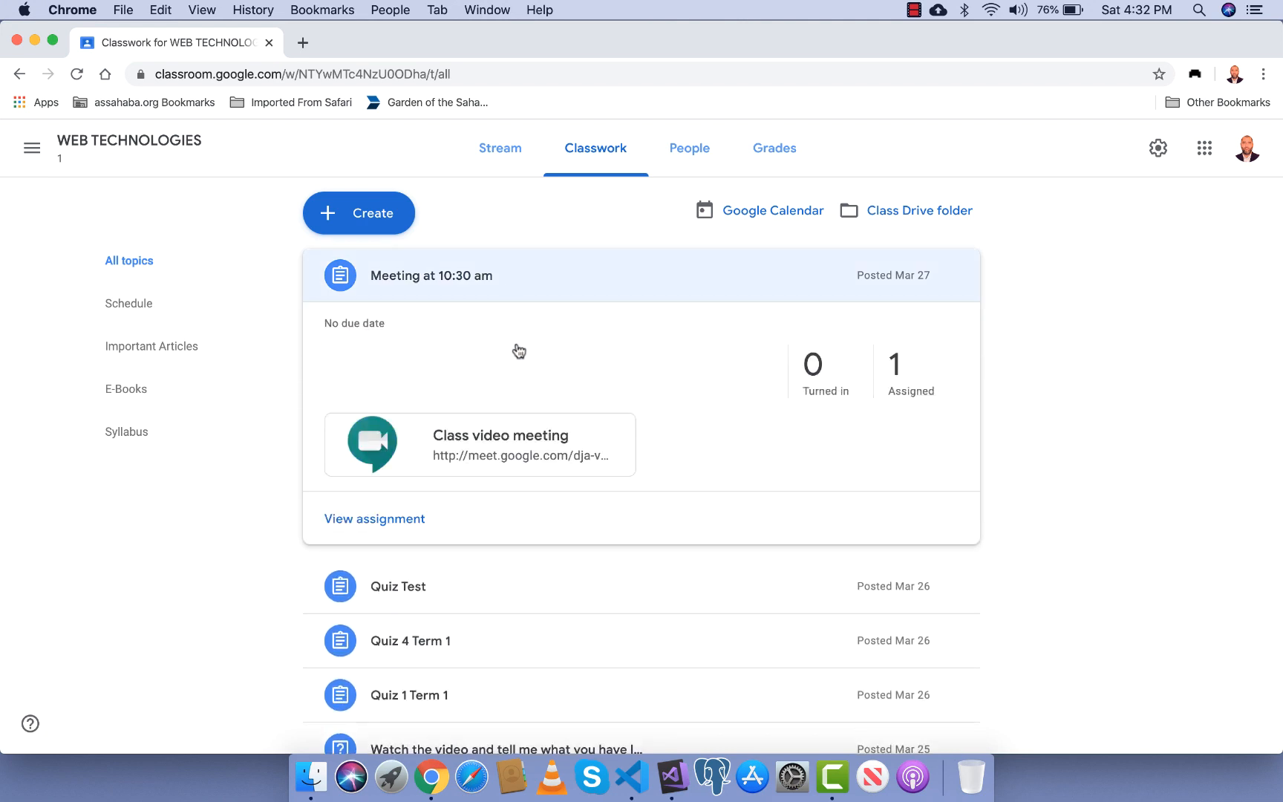
mouse_move(672, 362)
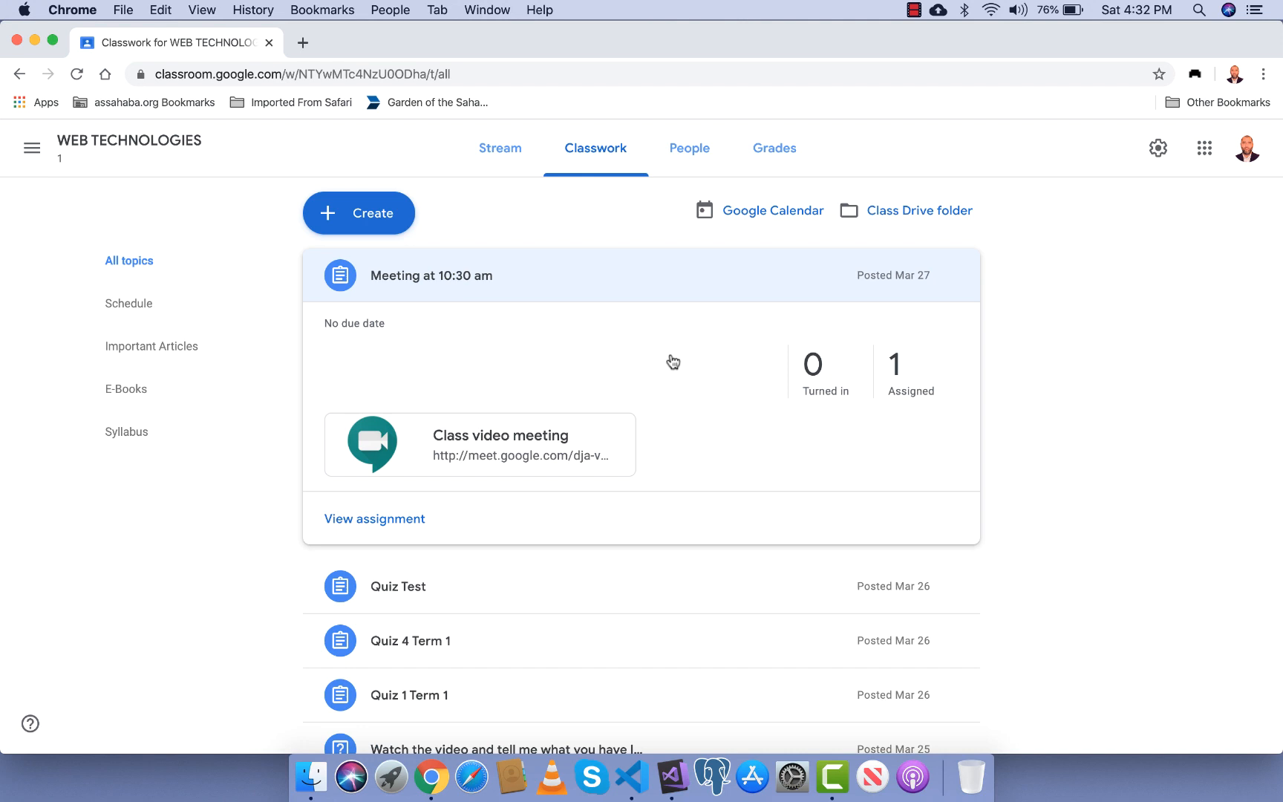
mouse_move(659, 361)
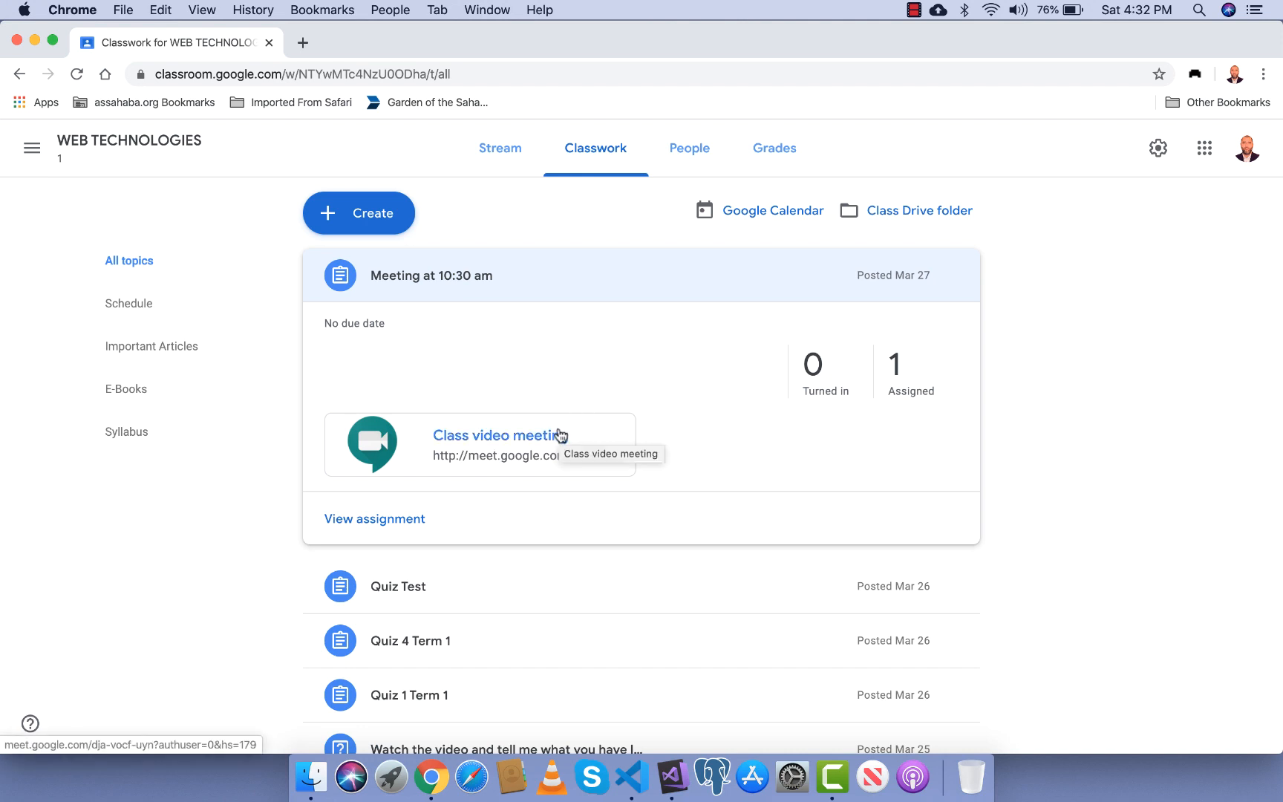
Open the class video meeting, view the class People roster, then return to Meet.
left_click(494, 434)
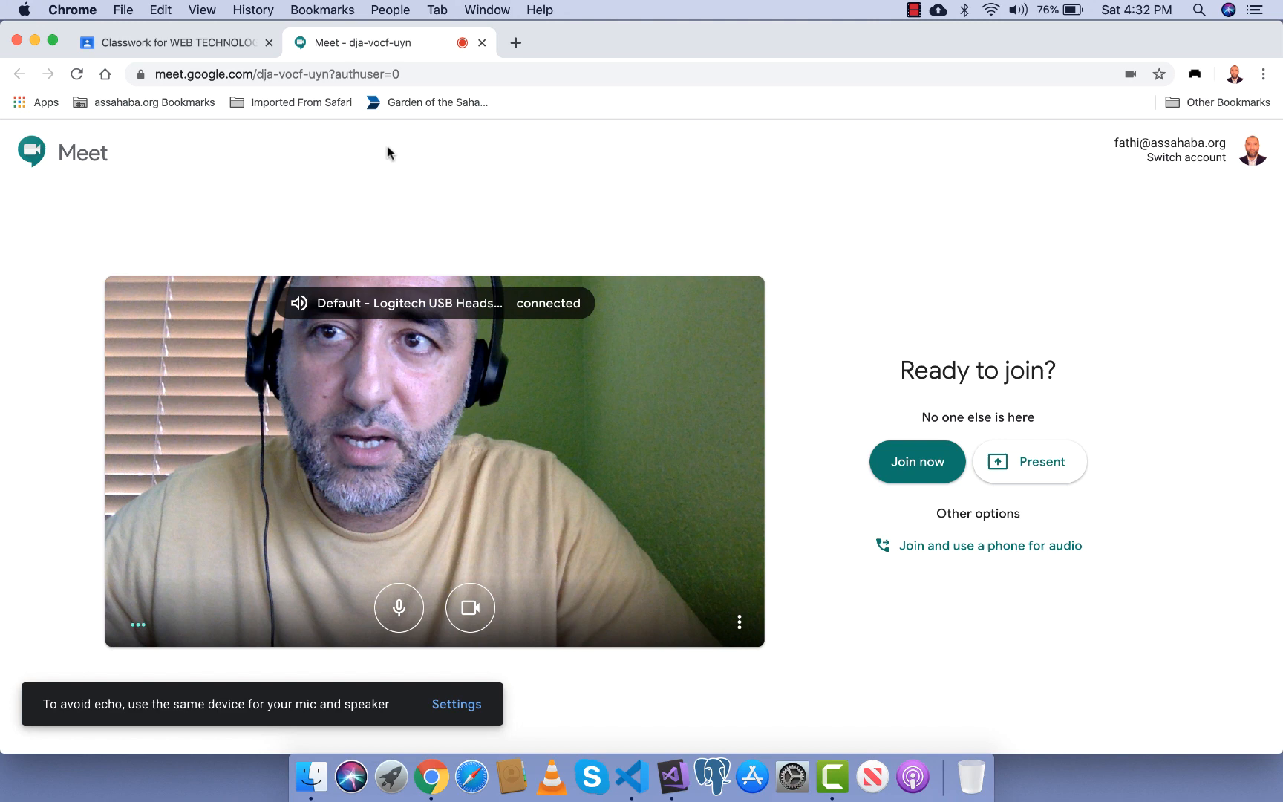
left_click(176, 41)
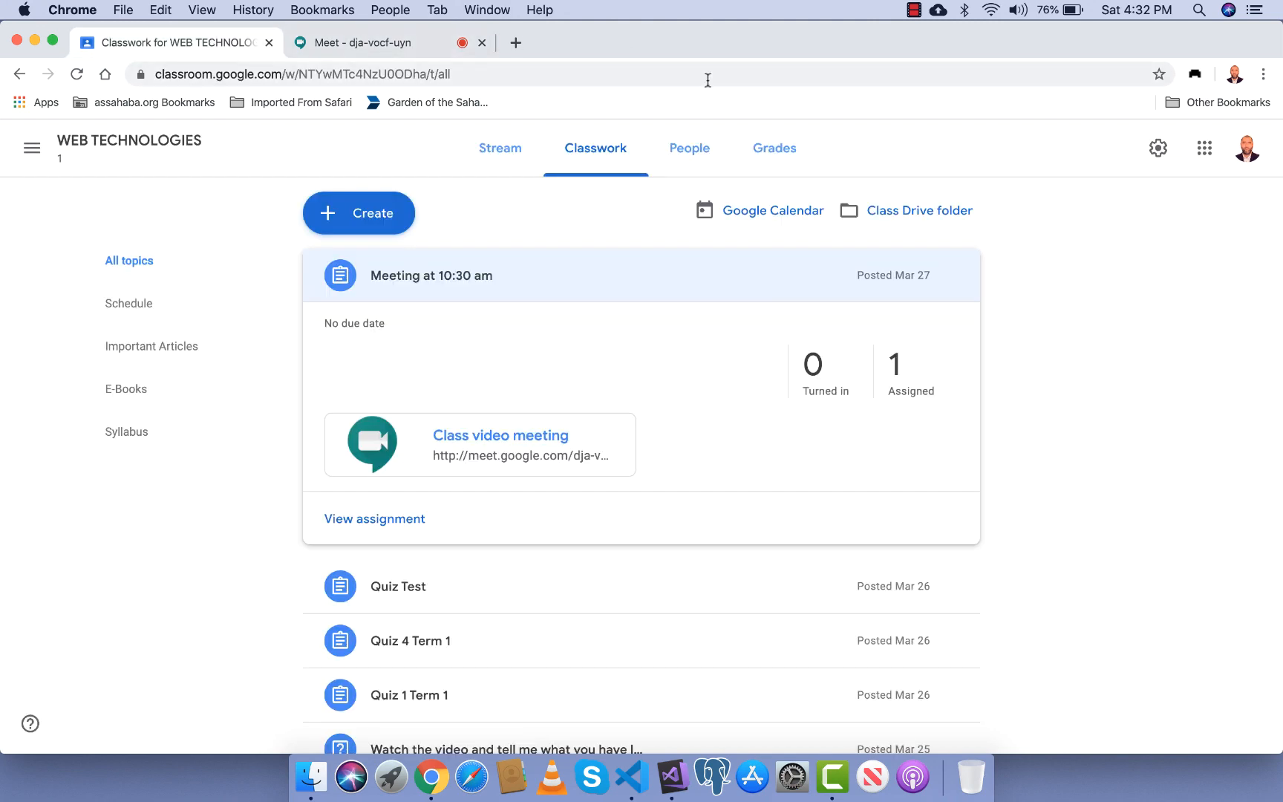
left_click(689, 148)
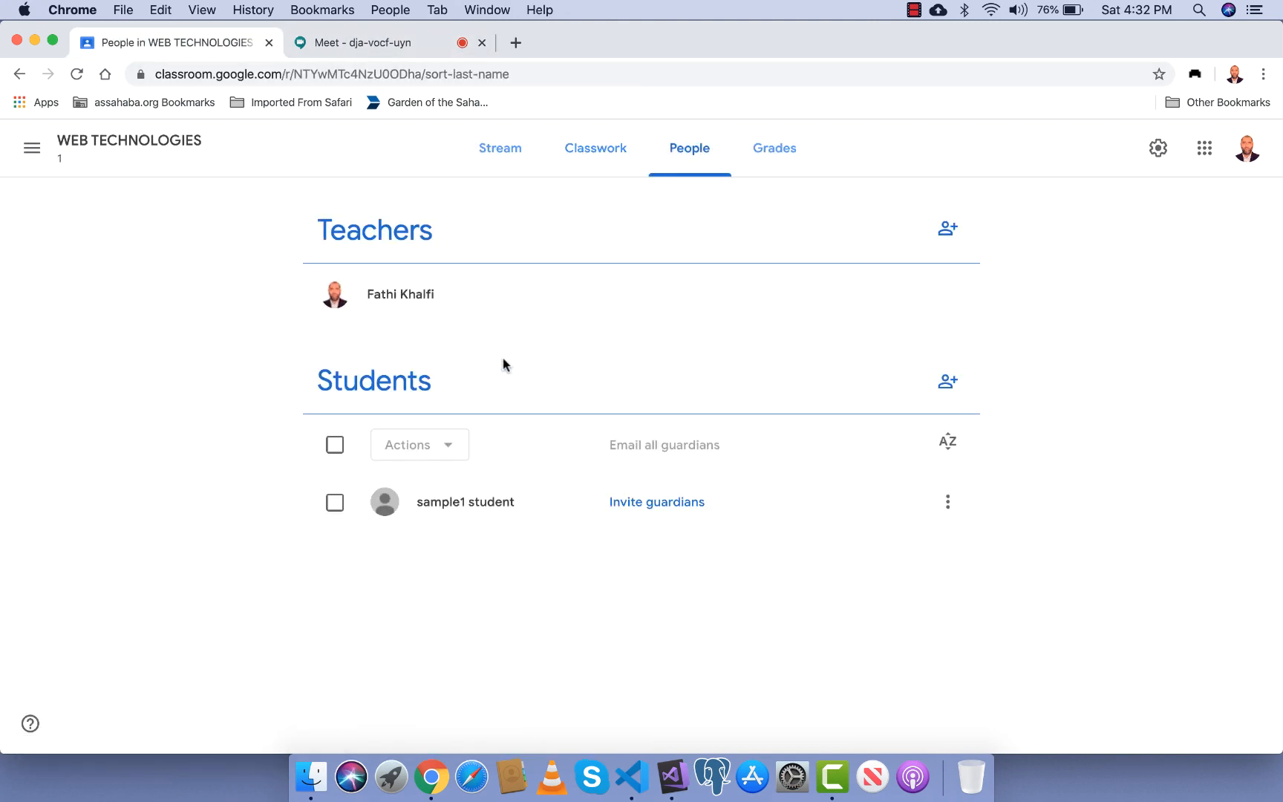
left_click(362, 42)
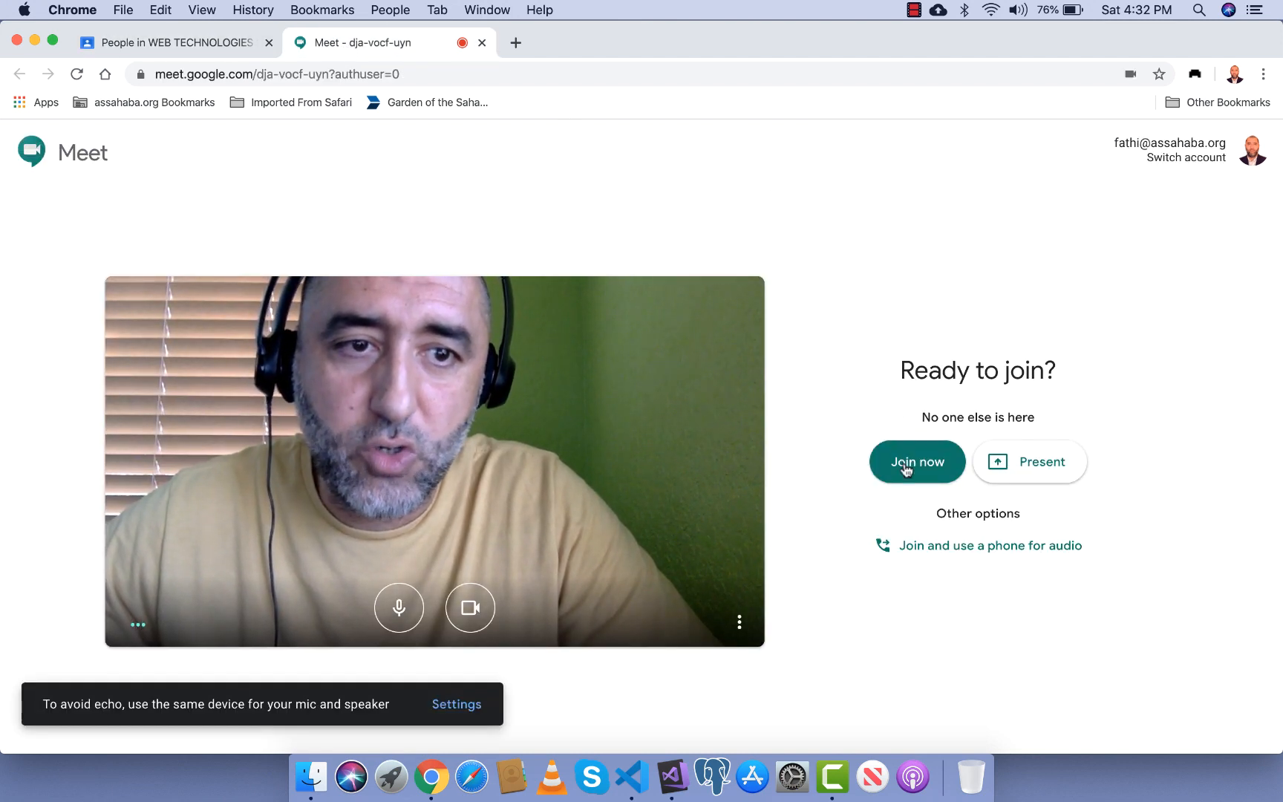
Join the call and mute sample1 student for everyone from the People panel.
left_click(917, 462)
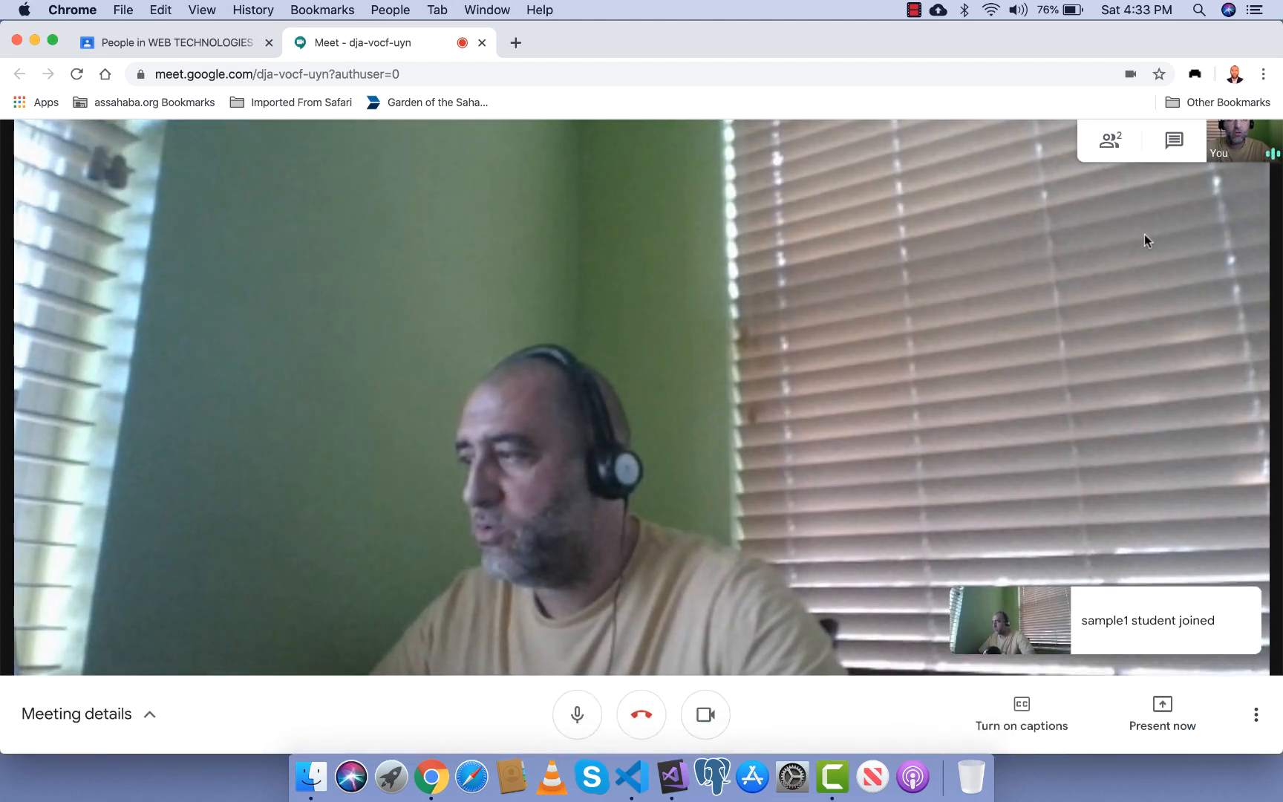
left_click(1109, 139)
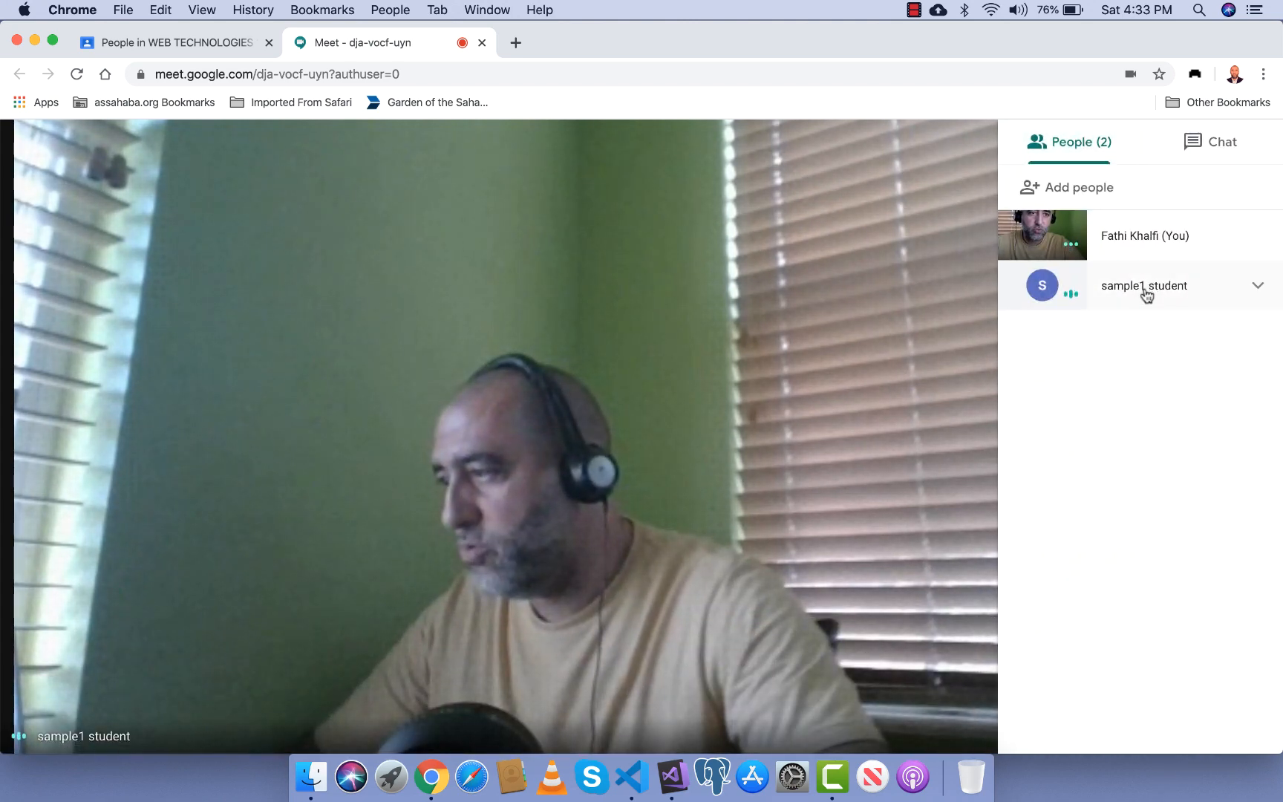
left_click(1140, 335)
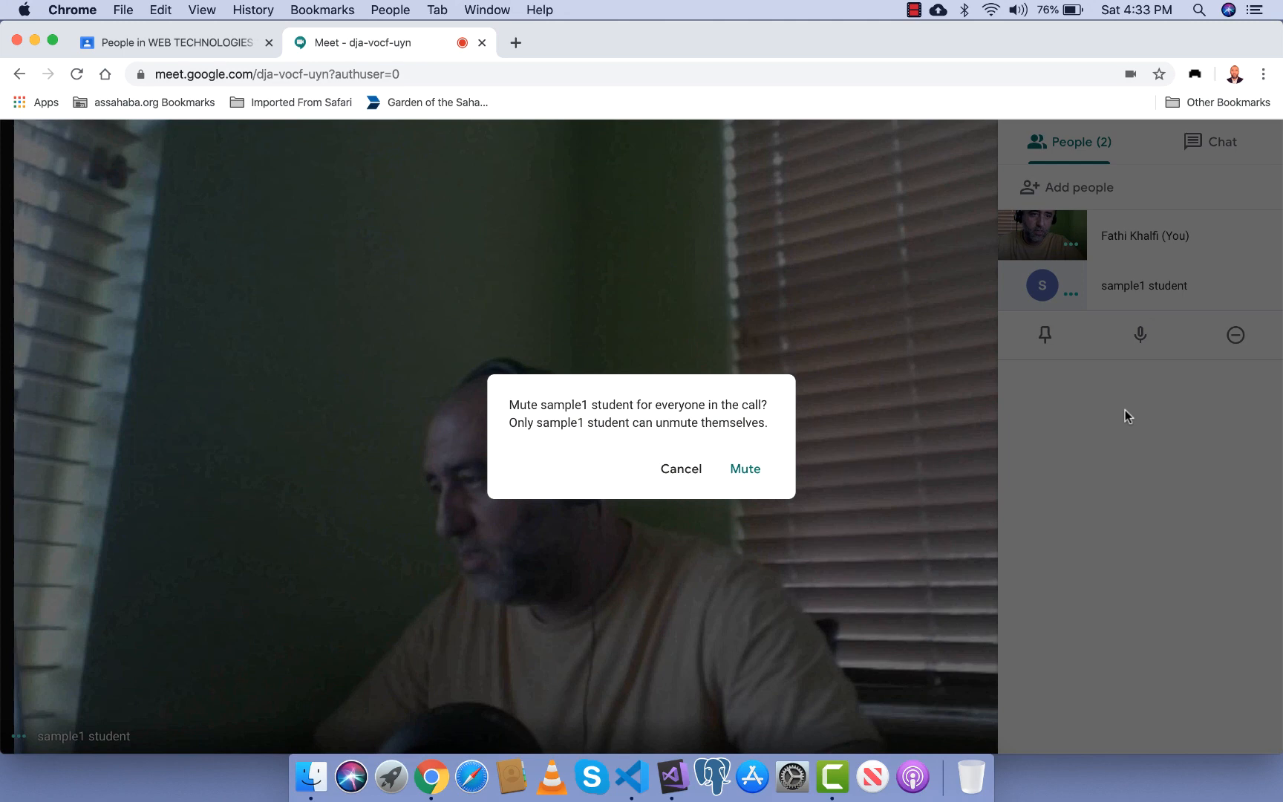
left_click(744, 467)
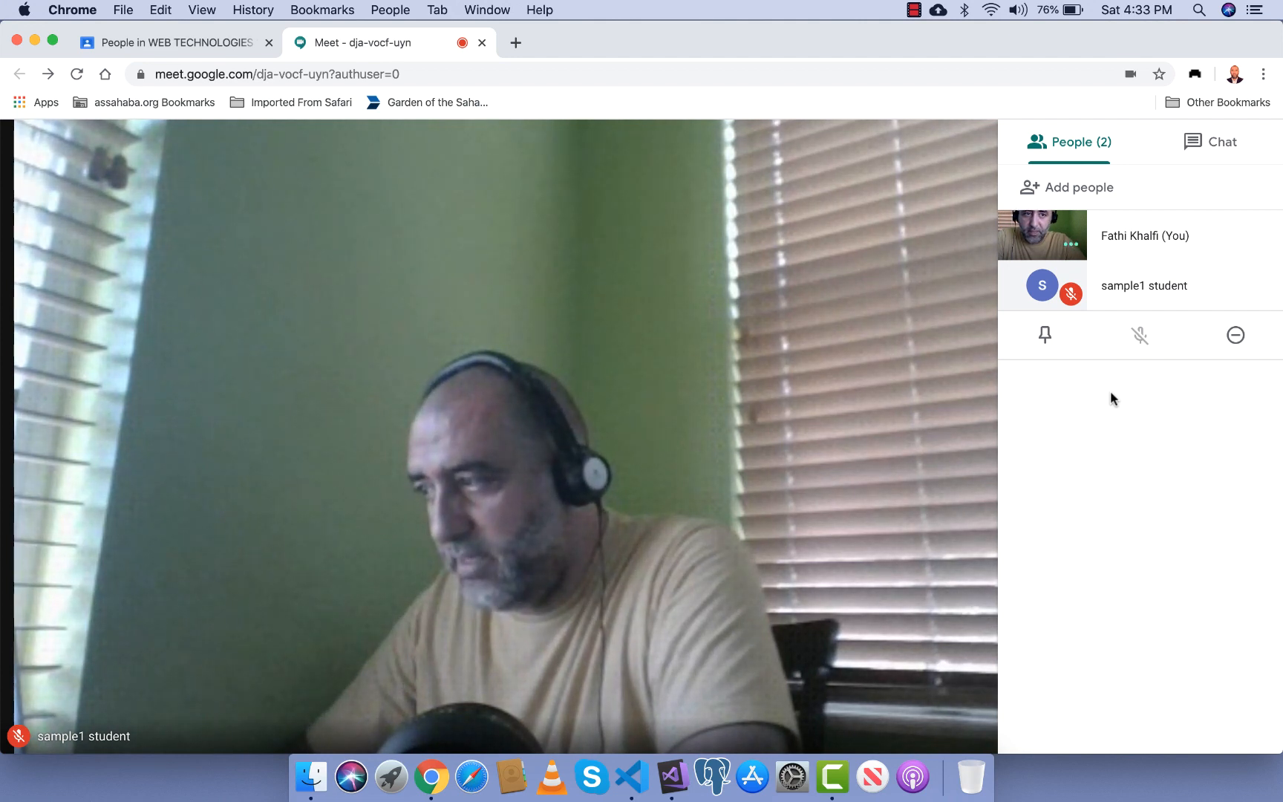
mouse_move(112, 677)
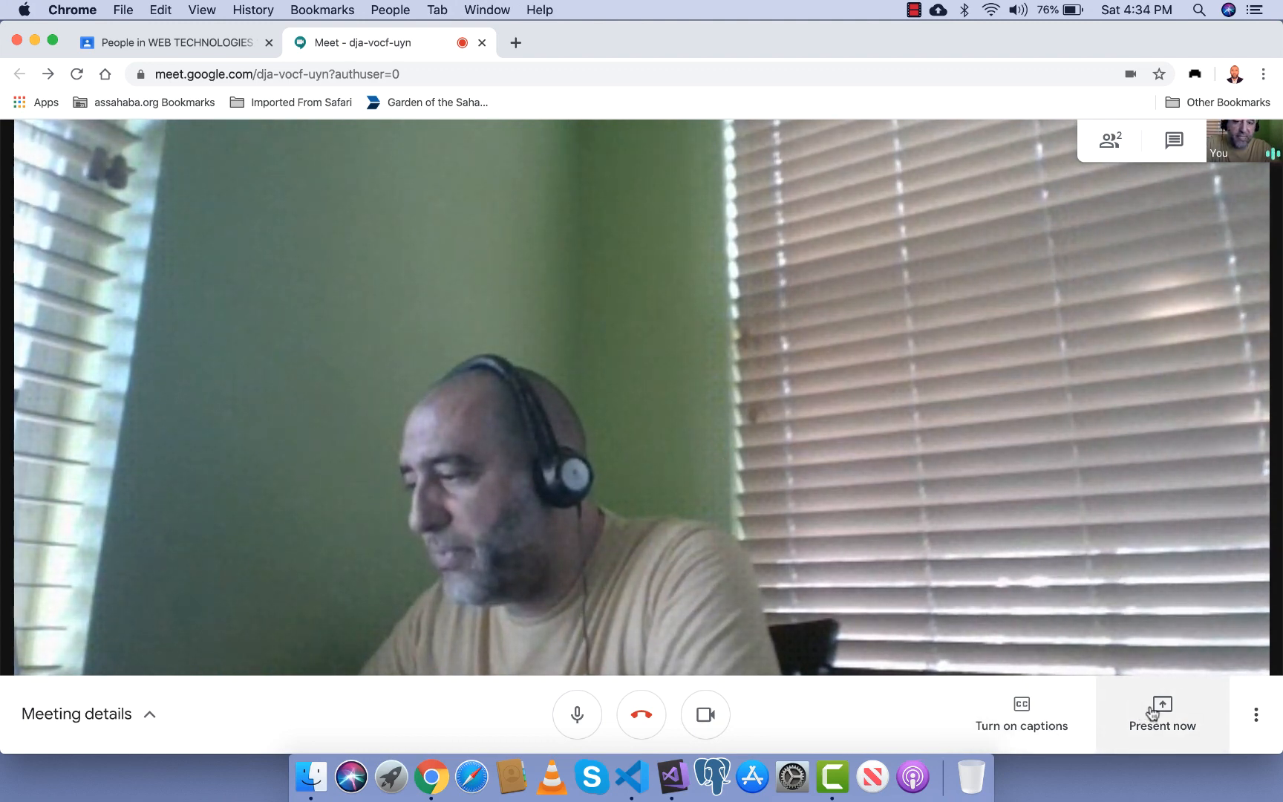
Present 'Your entire screen' to the call and confirm sharing.
left_click(1161, 713)
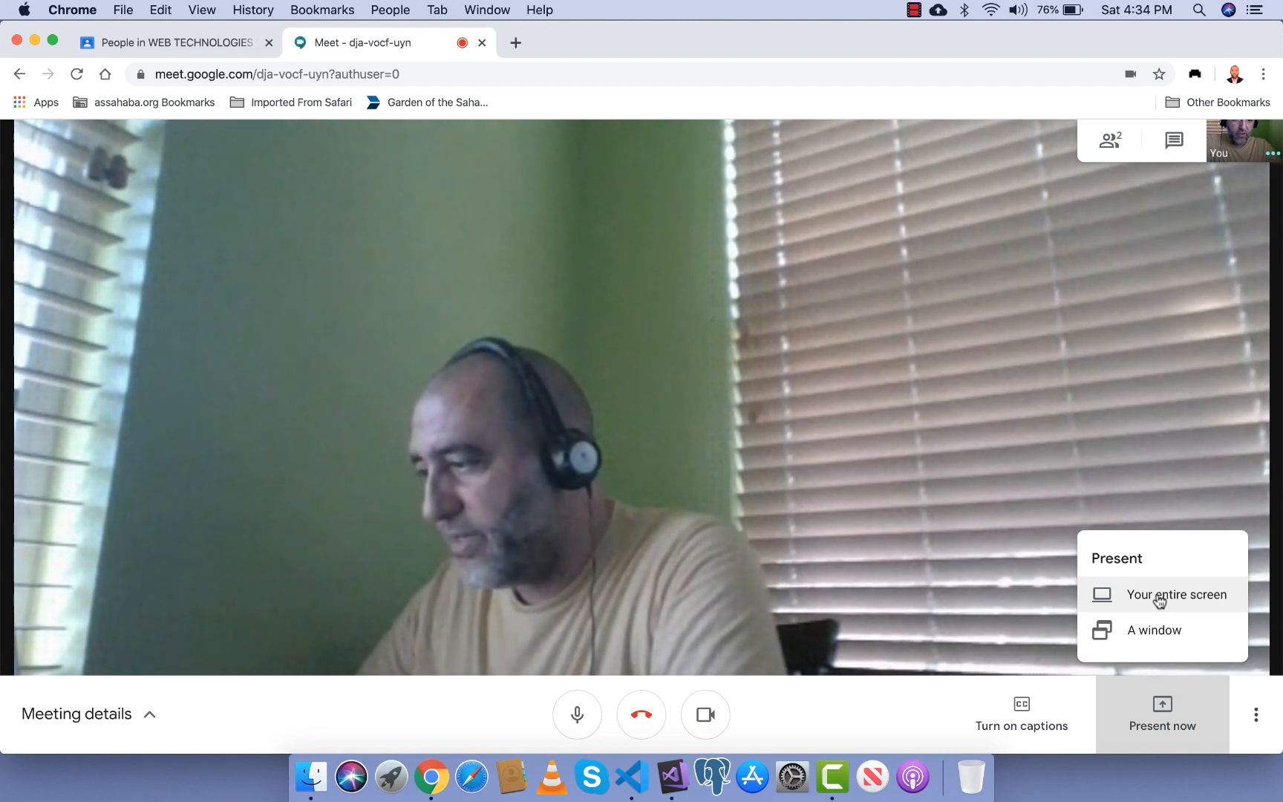
left_click(1177, 594)
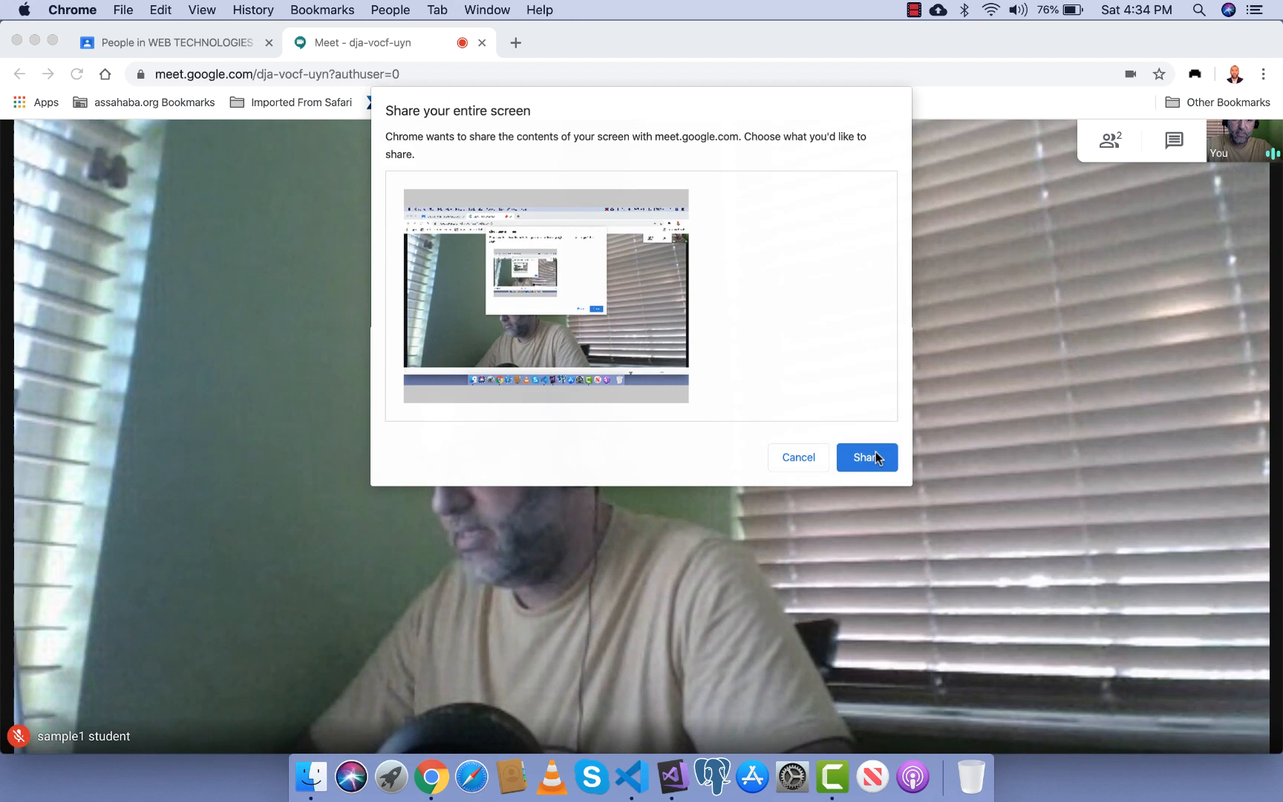
left_click(866, 458)
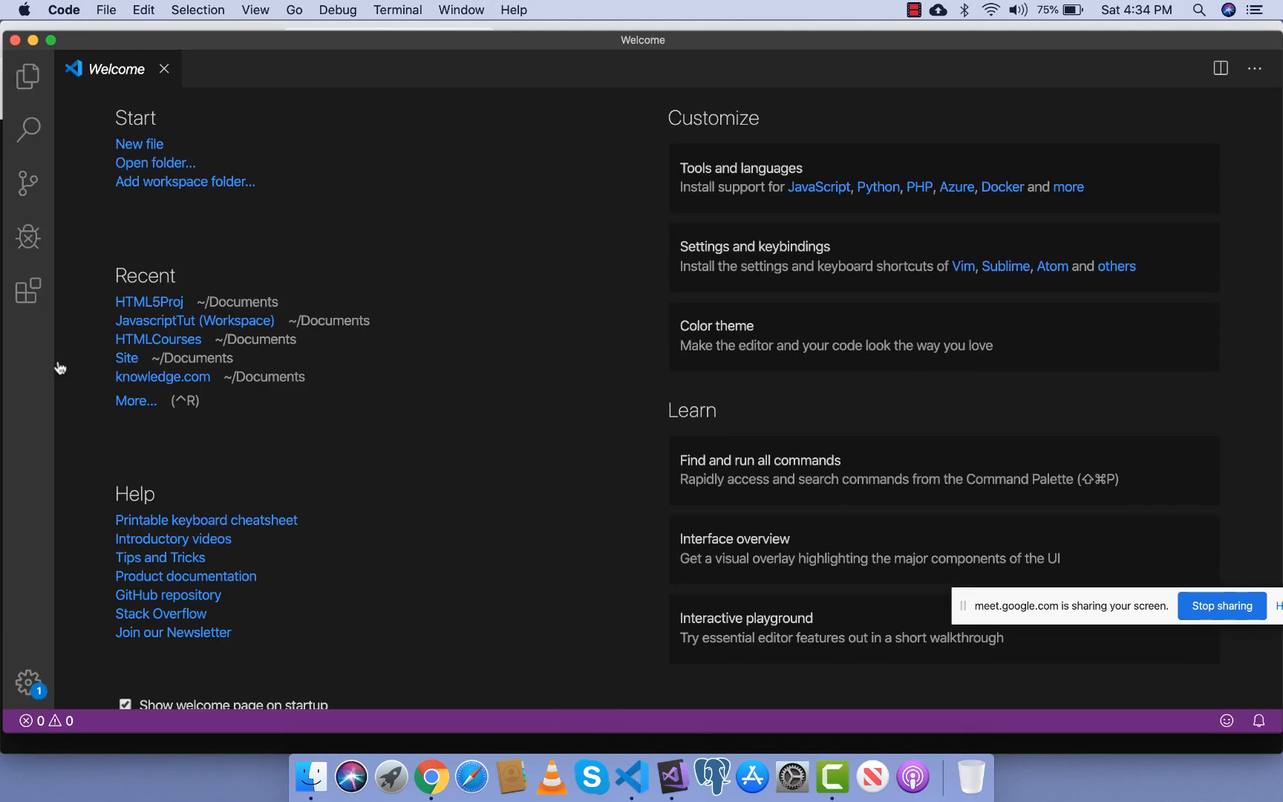
Open Documents in VS Code and browse knowledge.com and HTMLCourses, ending on forms.html.
left_click(28, 76)
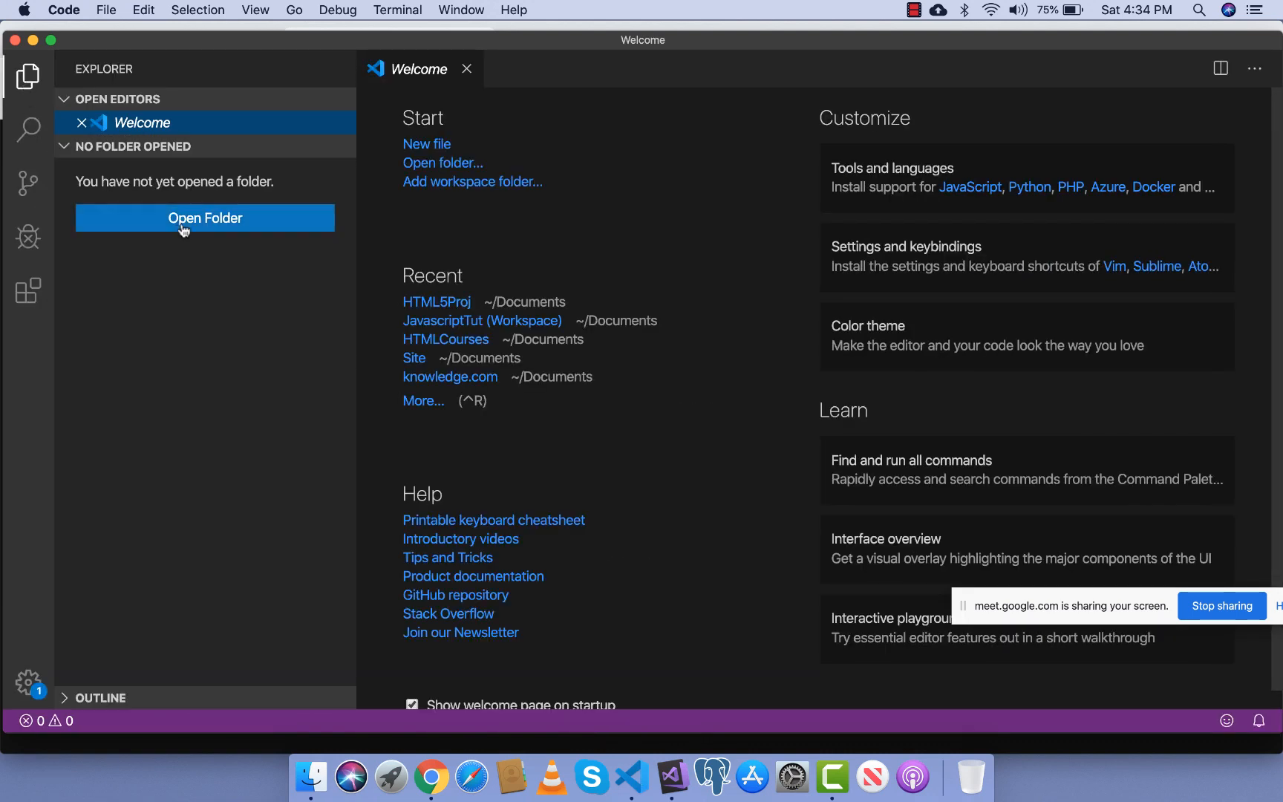
left_click(205, 217)
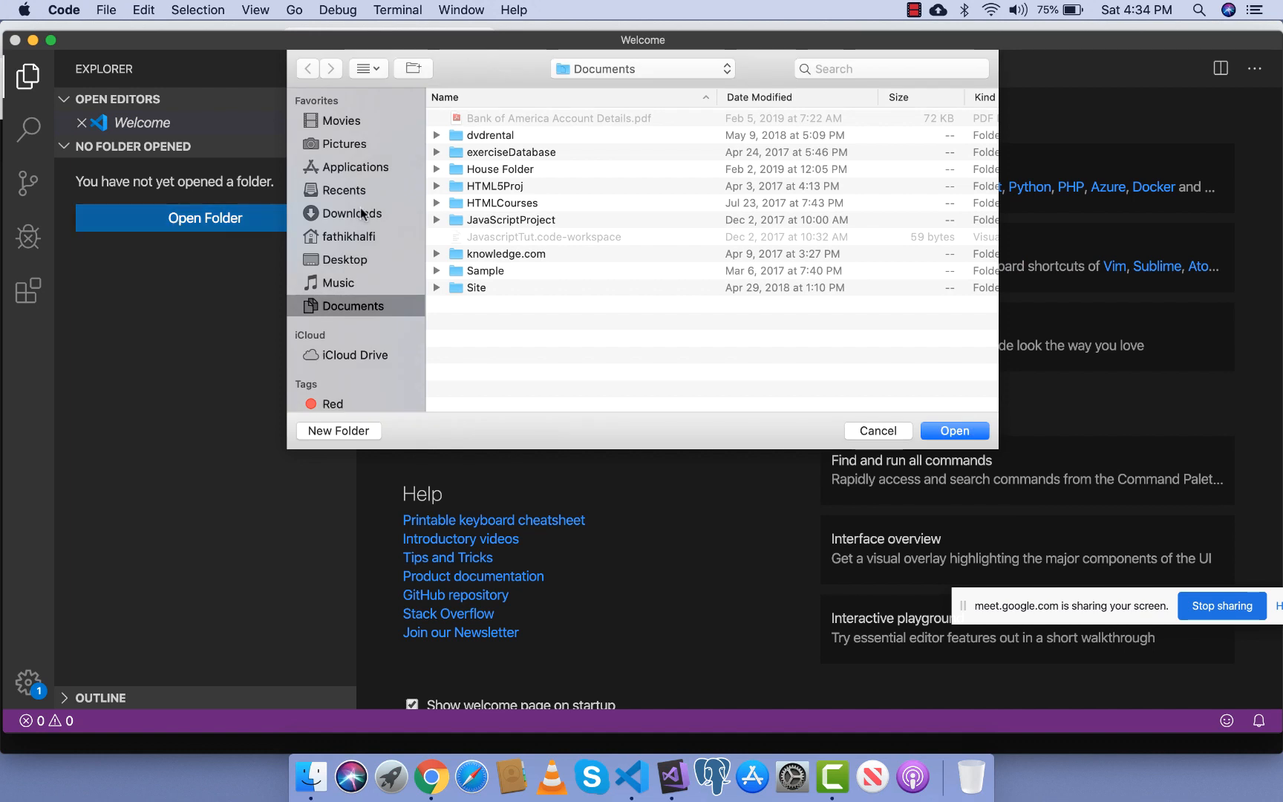
mouse_move(460, 196)
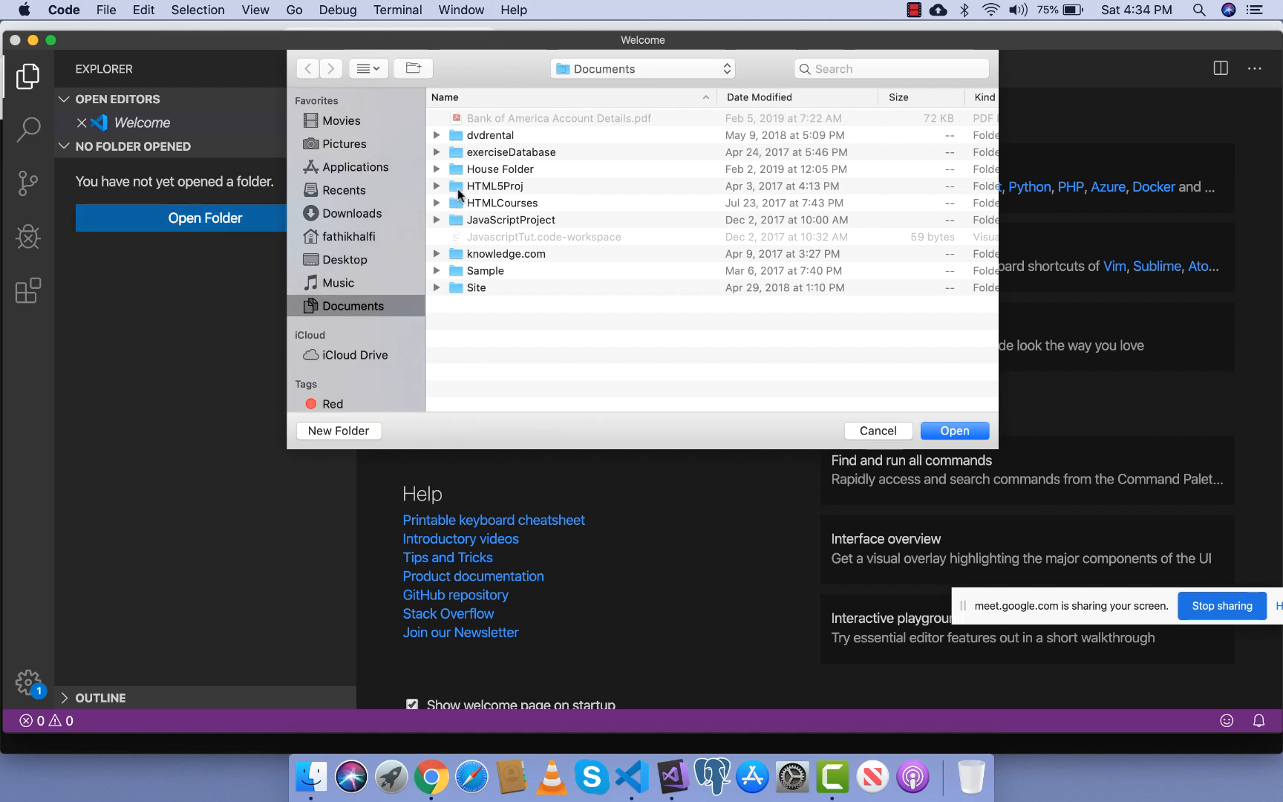
double_click(494, 185)
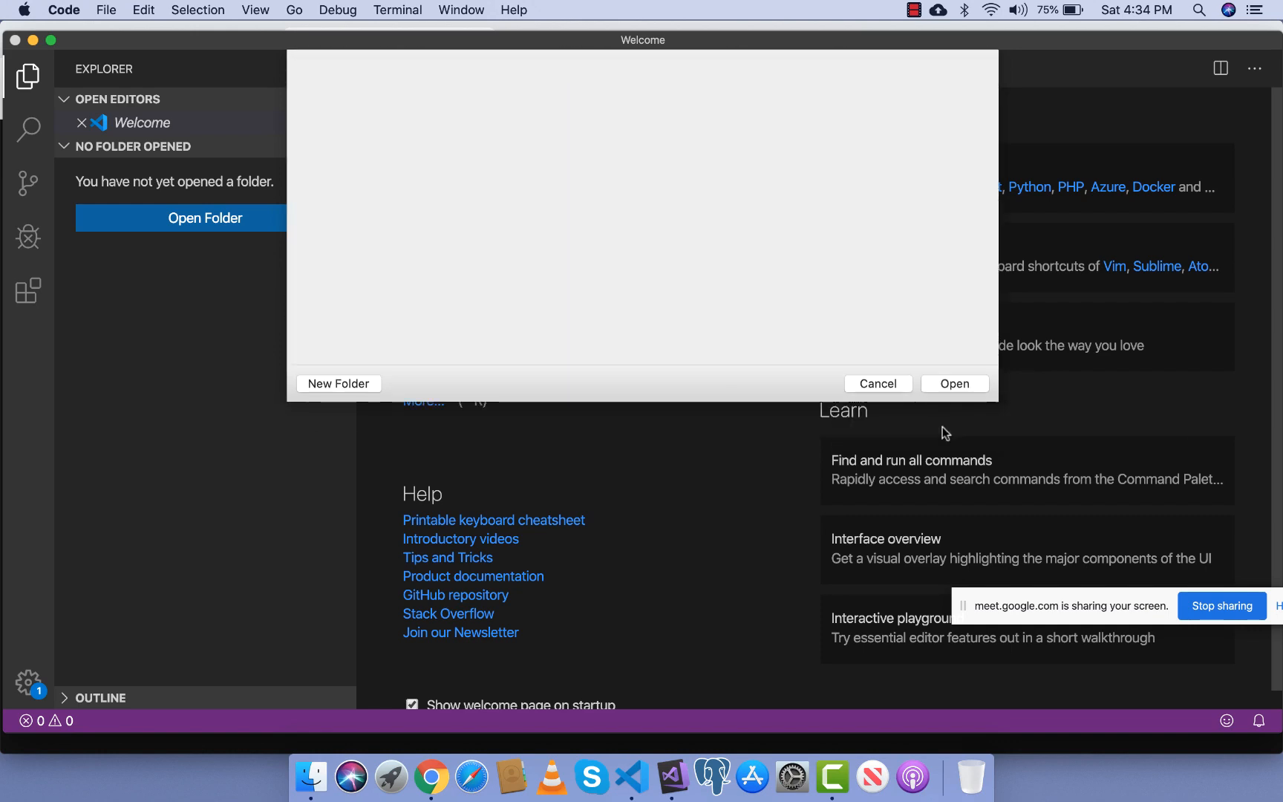
left_click(954, 384)
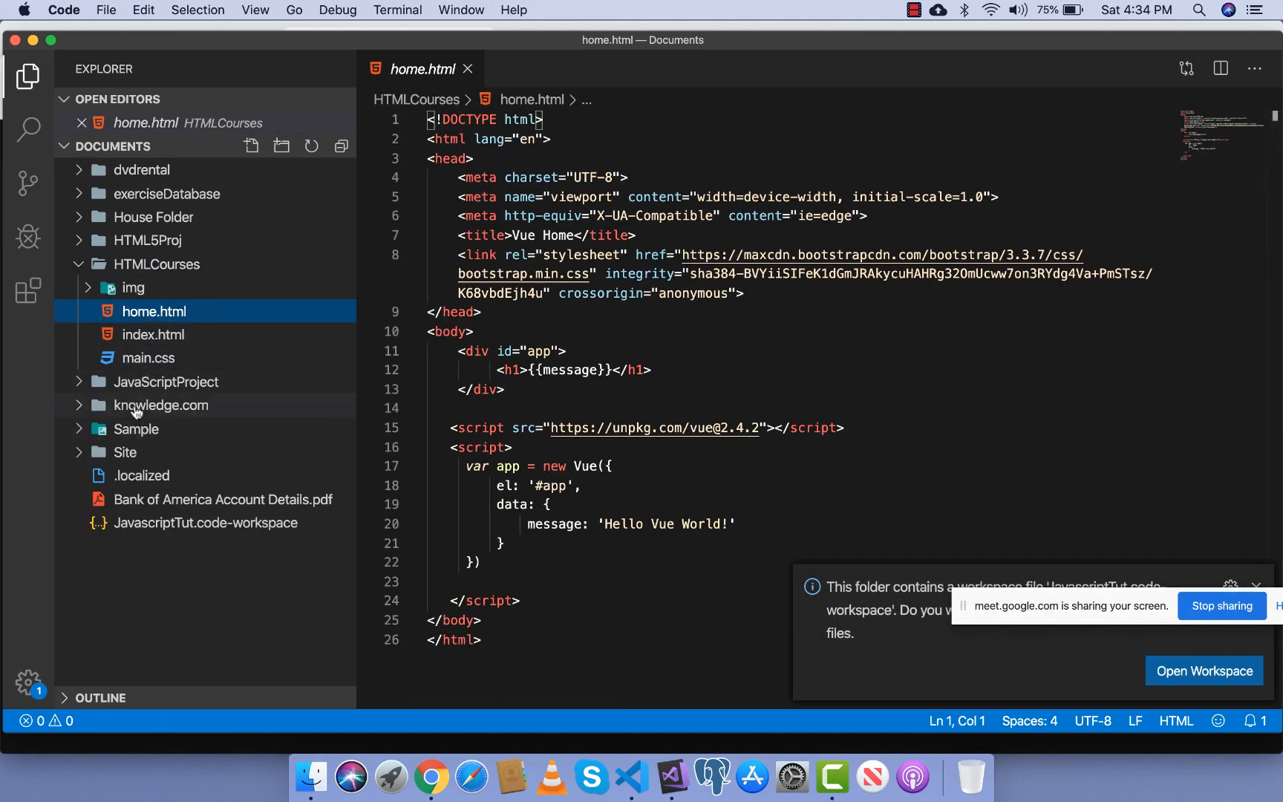
left_click(165, 381)
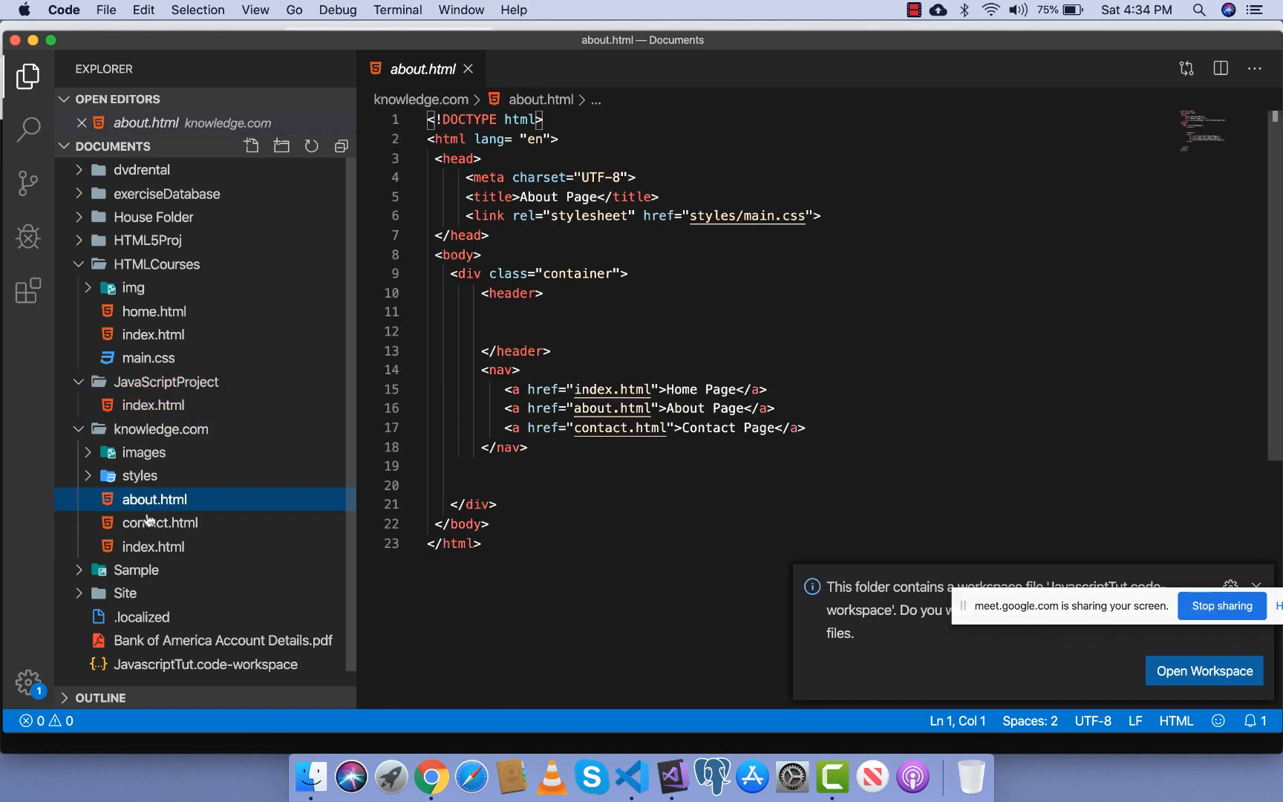
mouse_move(180, 608)
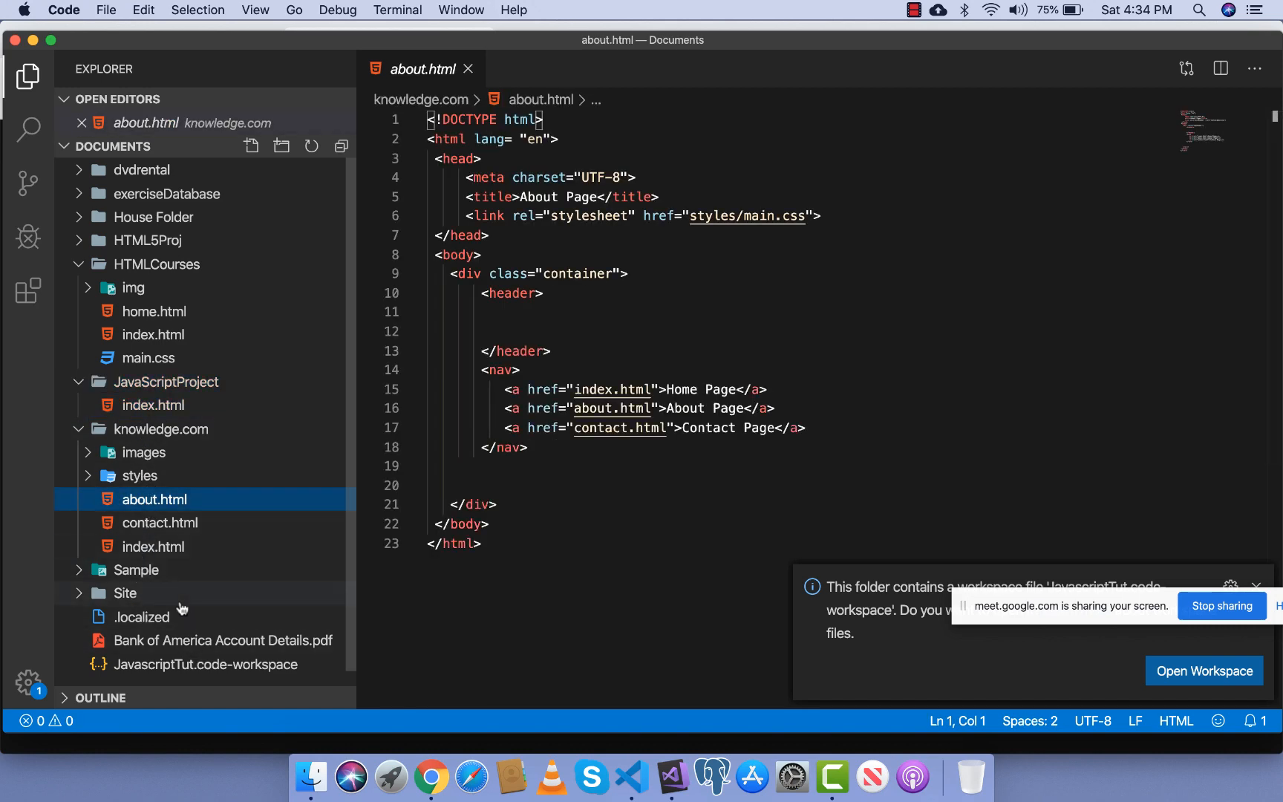
mouse_move(151, 264)
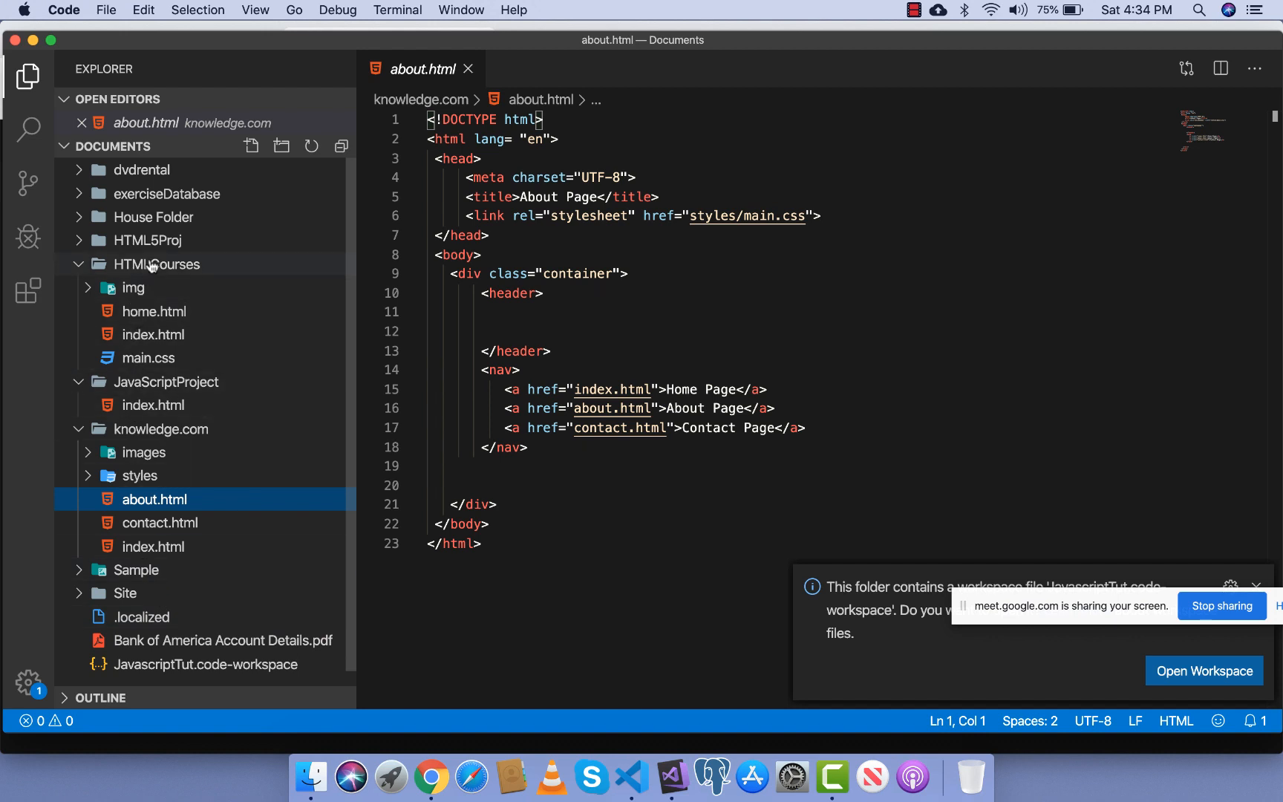
left_click(149, 239)
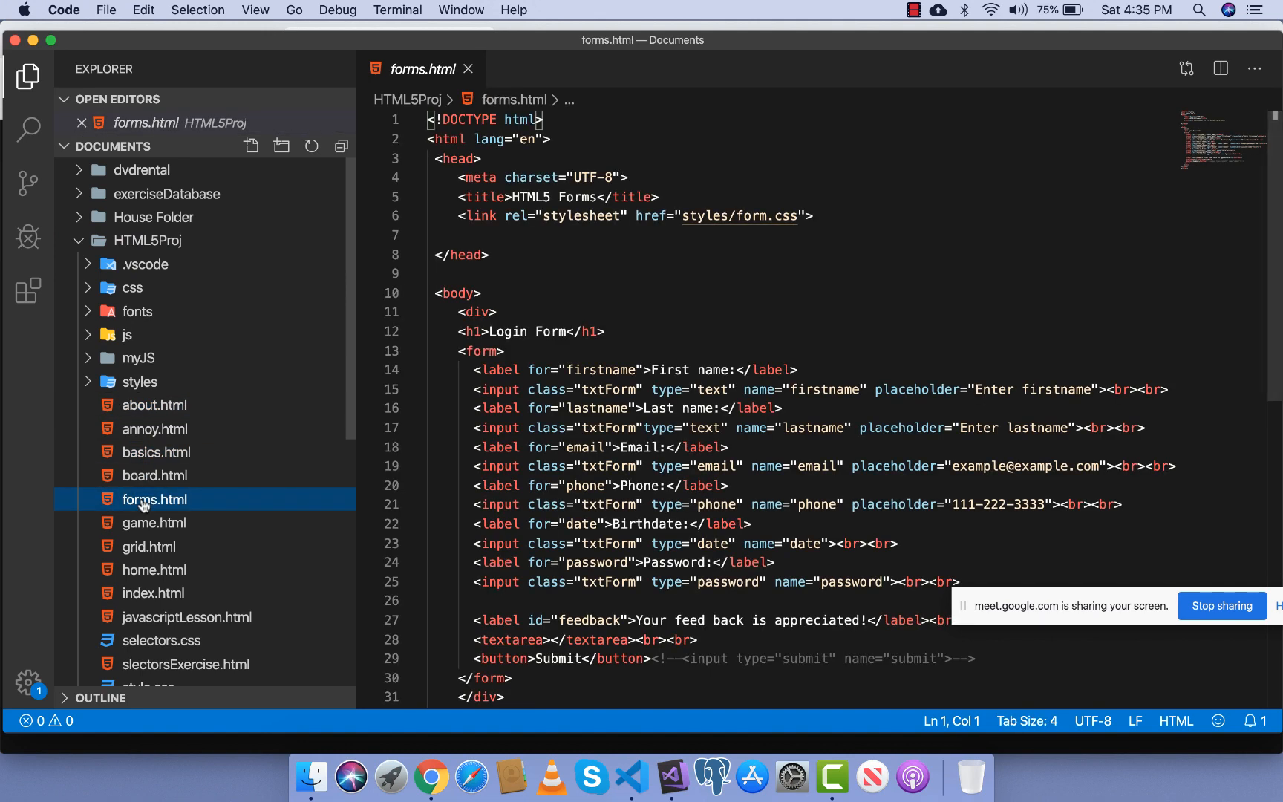
mouse_move(391, 375)
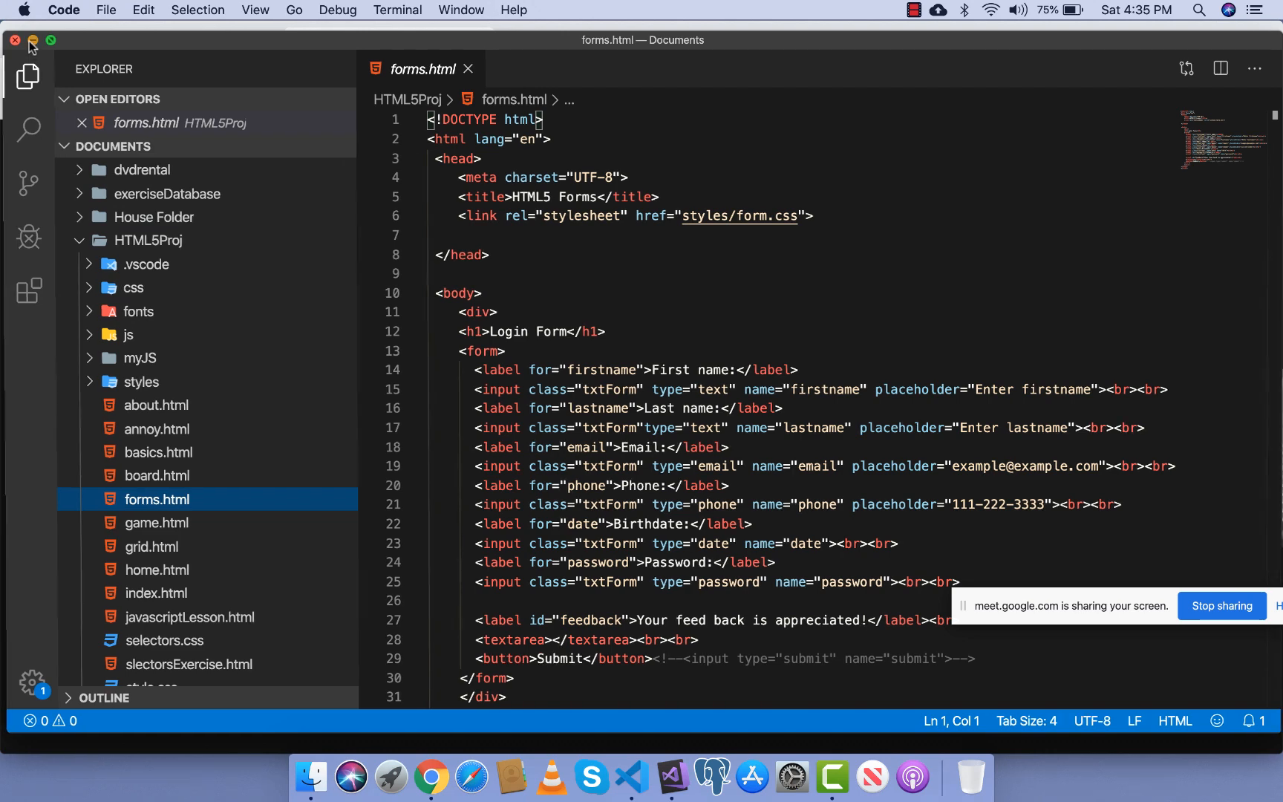
Minimize VS Code, add a new Chrome tab and go to Google Drive.
left_click(411, 777)
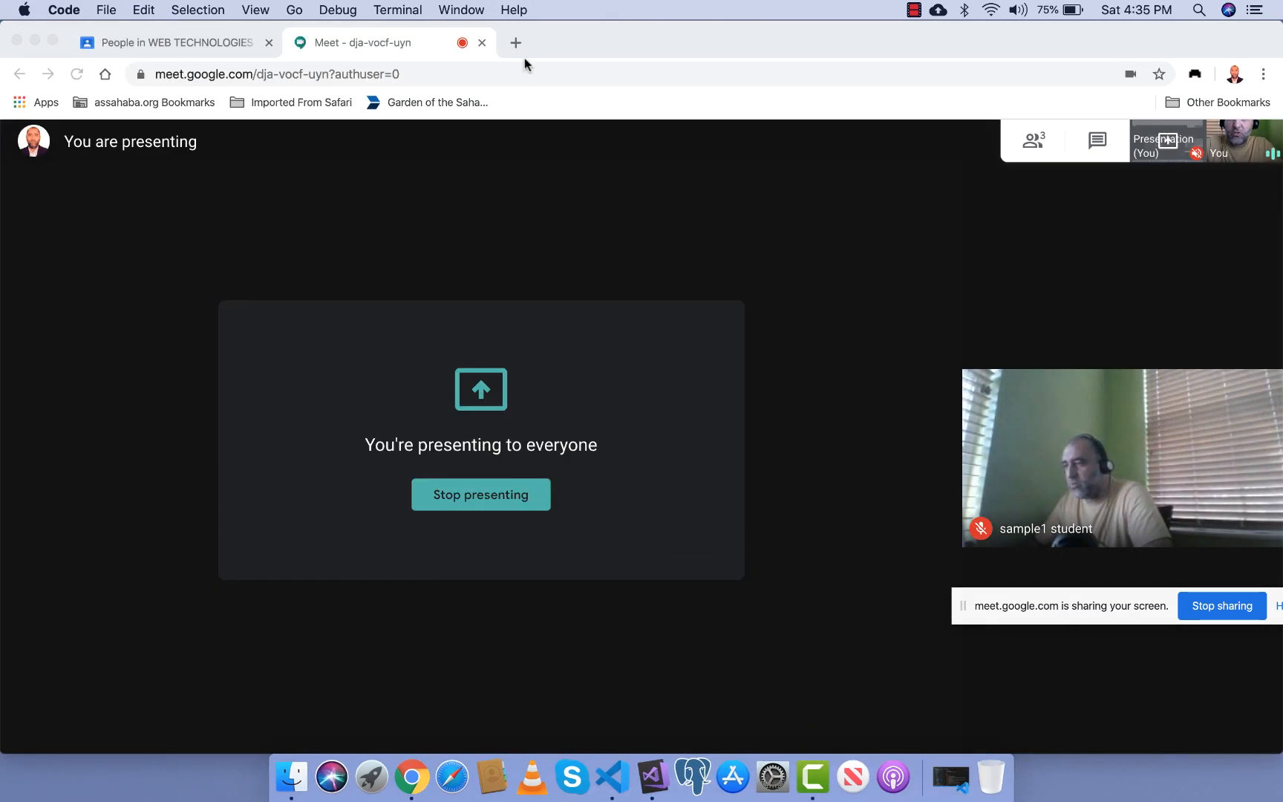
left_click(514, 42)
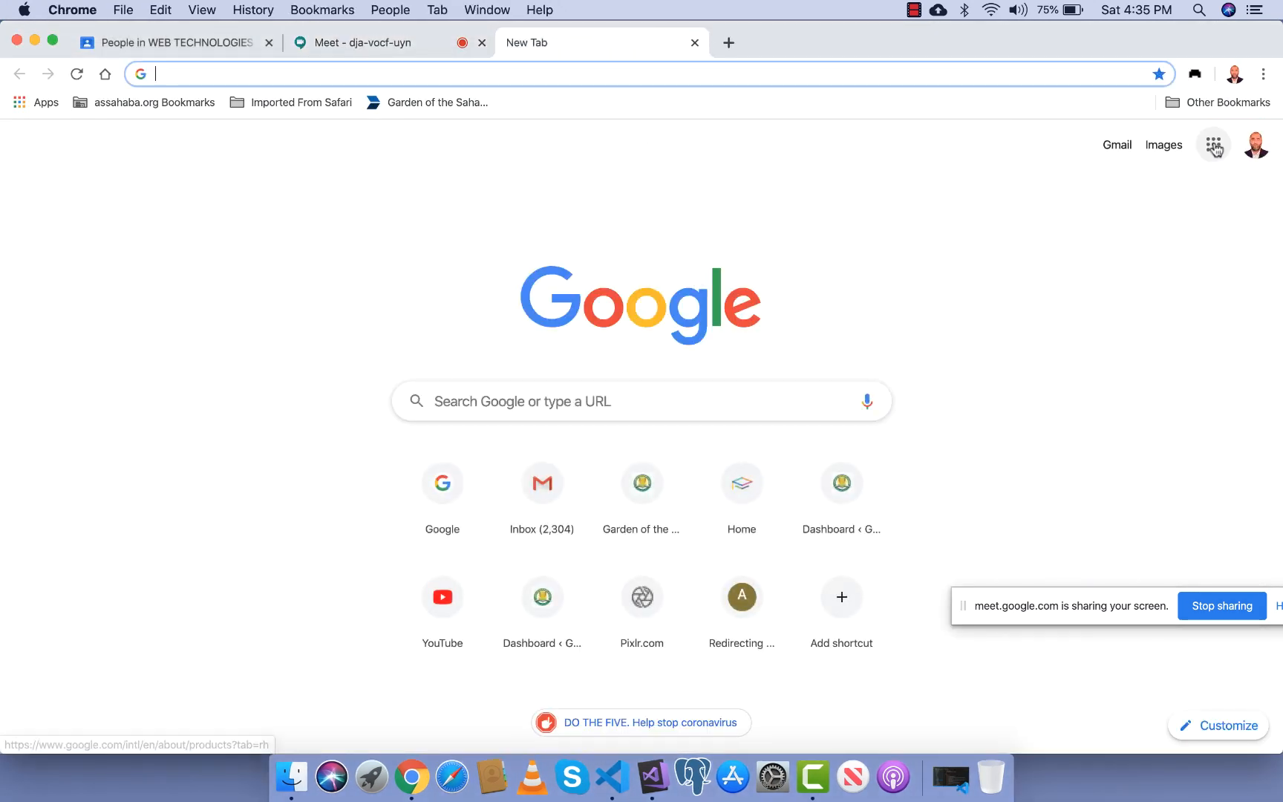
left_click(1216, 147)
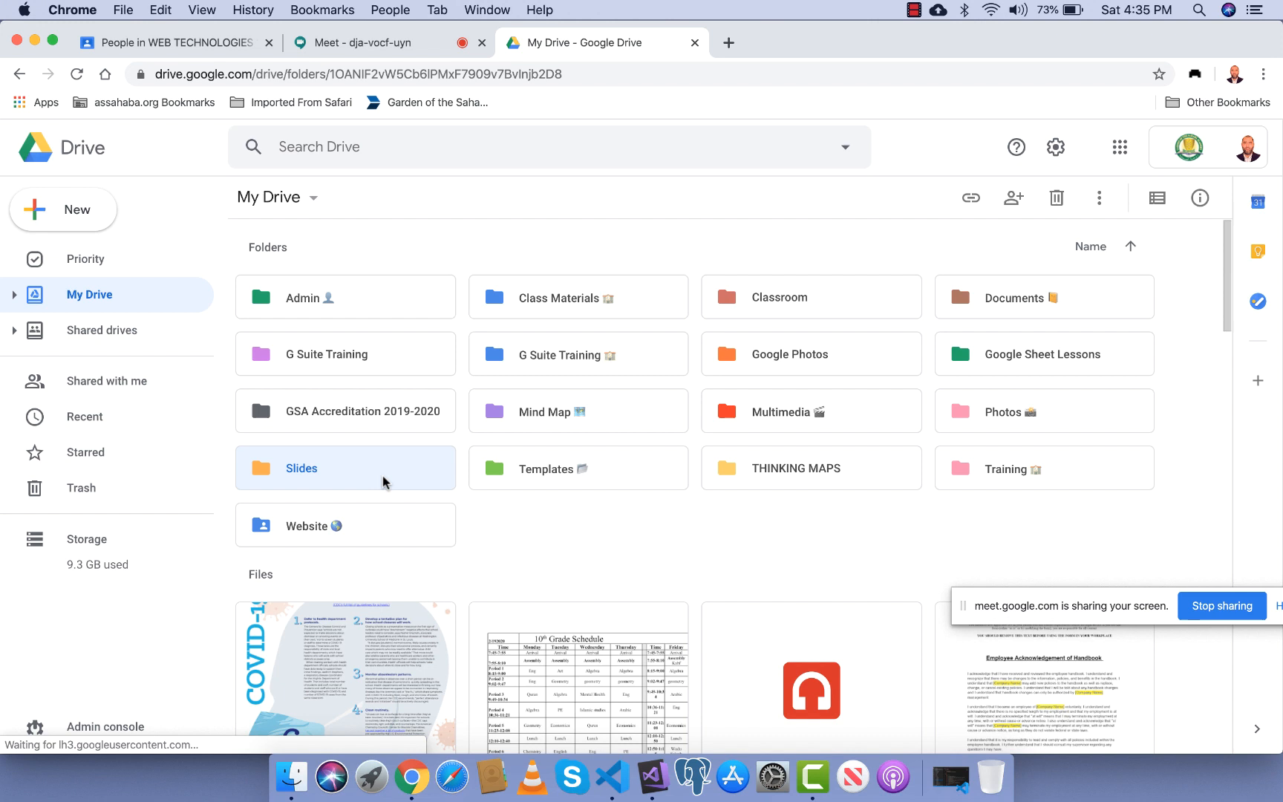
Open and present the Input and Output Devices deck, advance a slide, then close it.
double_click(301, 467)
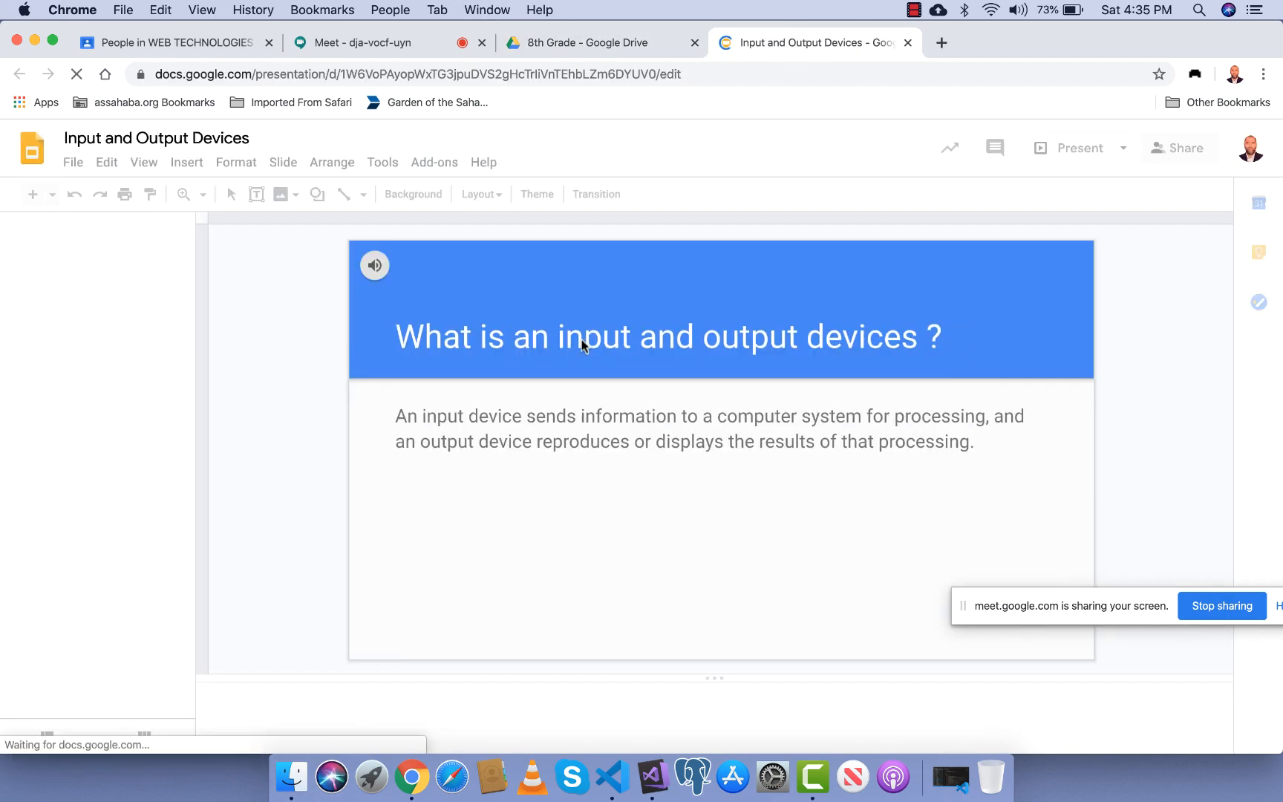
left_click(106, 440)
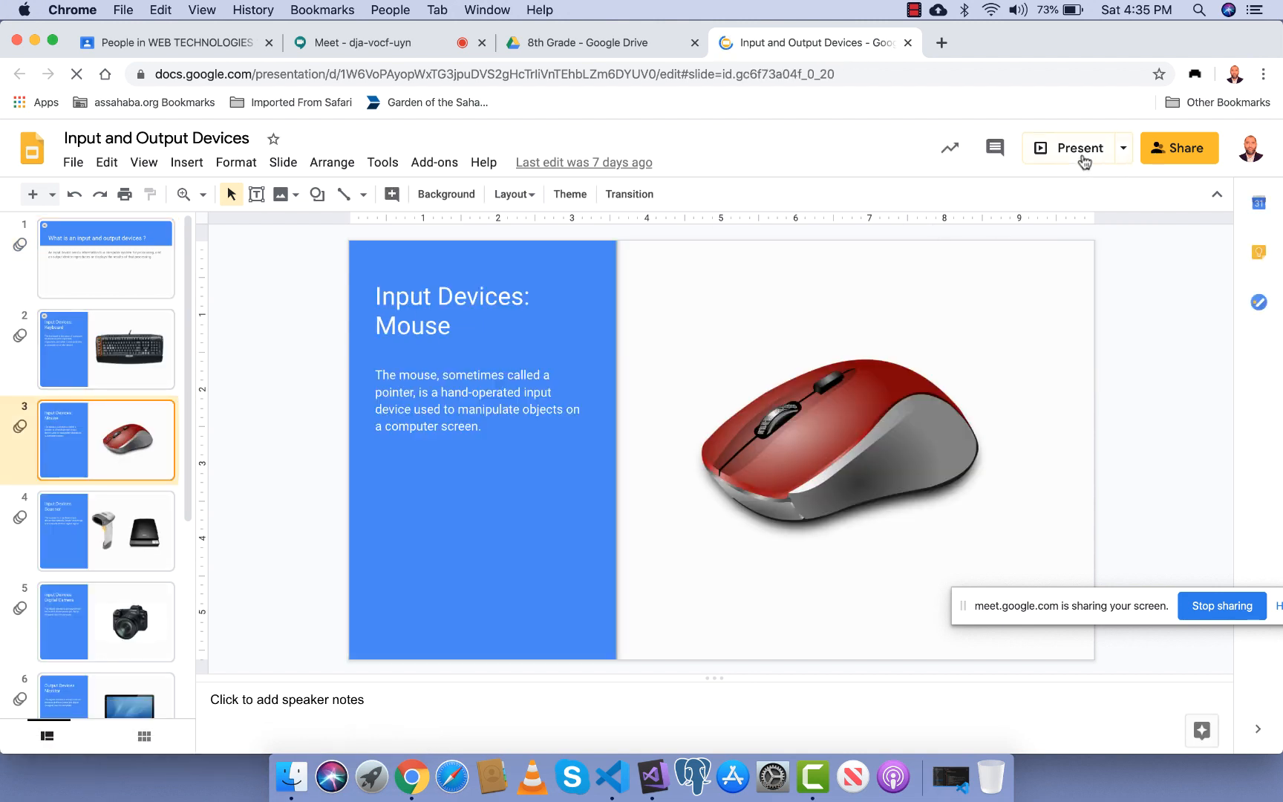
left_click(1079, 148)
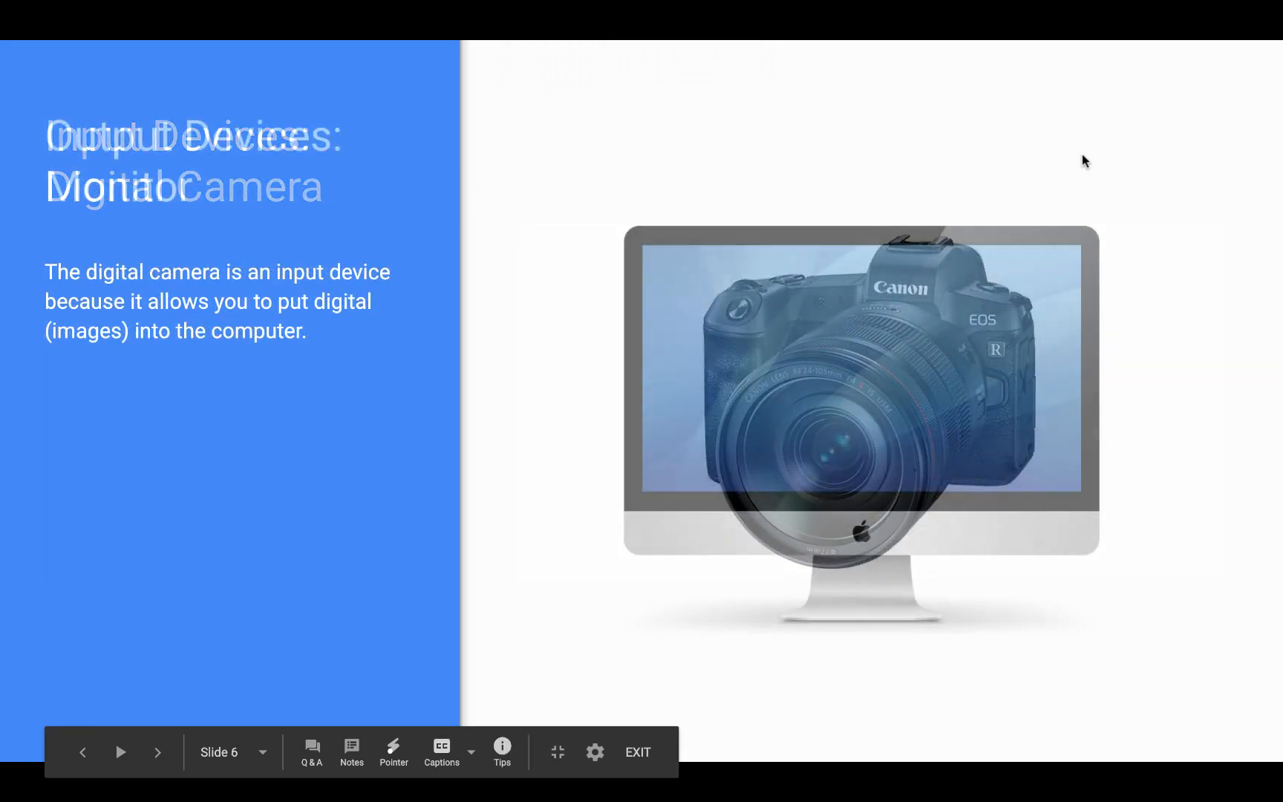
left_click(637, 751)
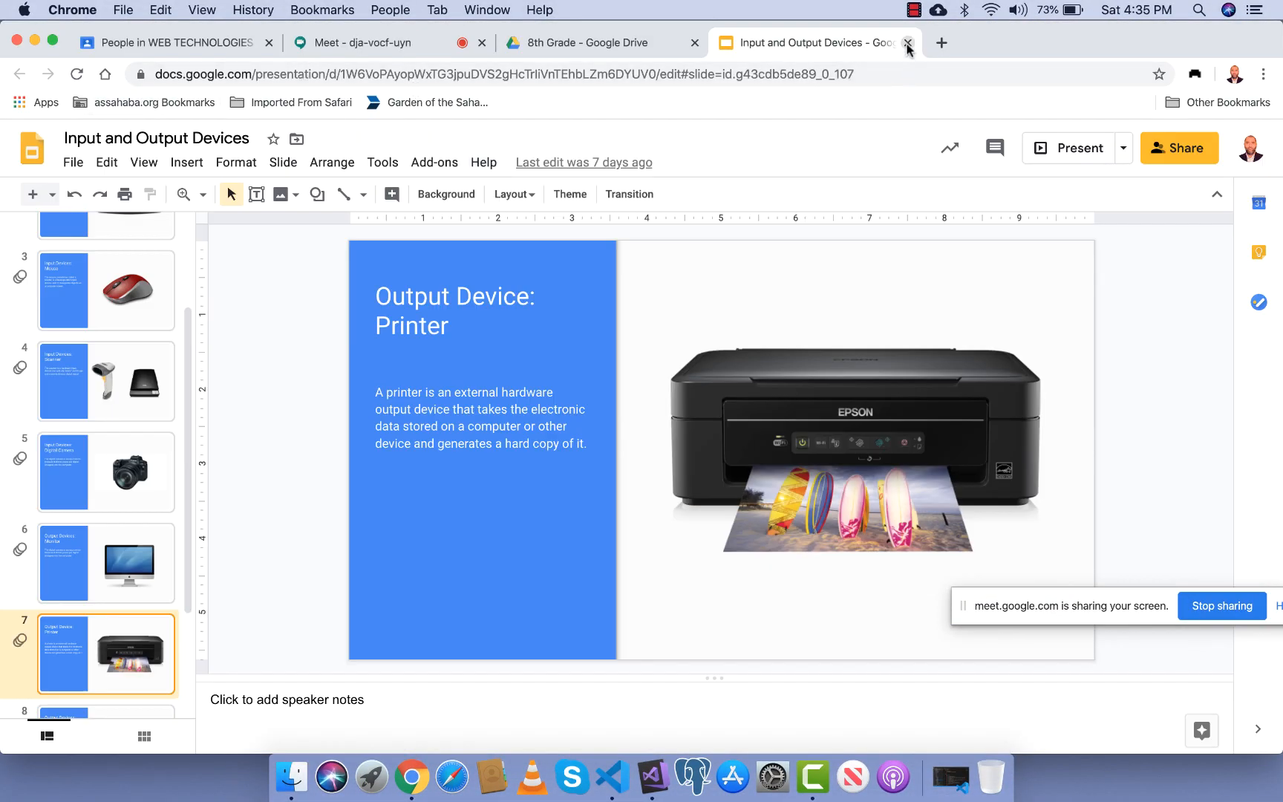
left_click(907, 42)
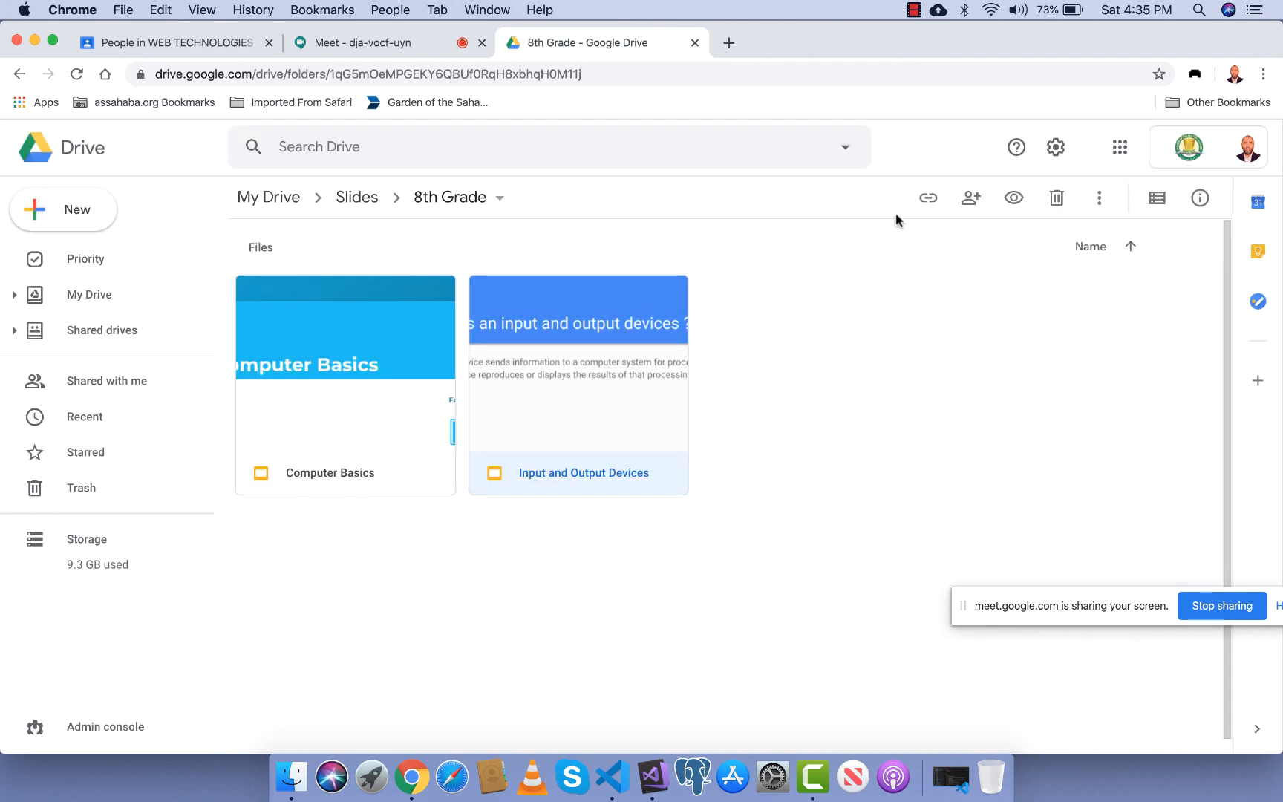
Send 'How was the HTML 5 lesson today' to everyone in the Meet chat.
left_click(363, 41)
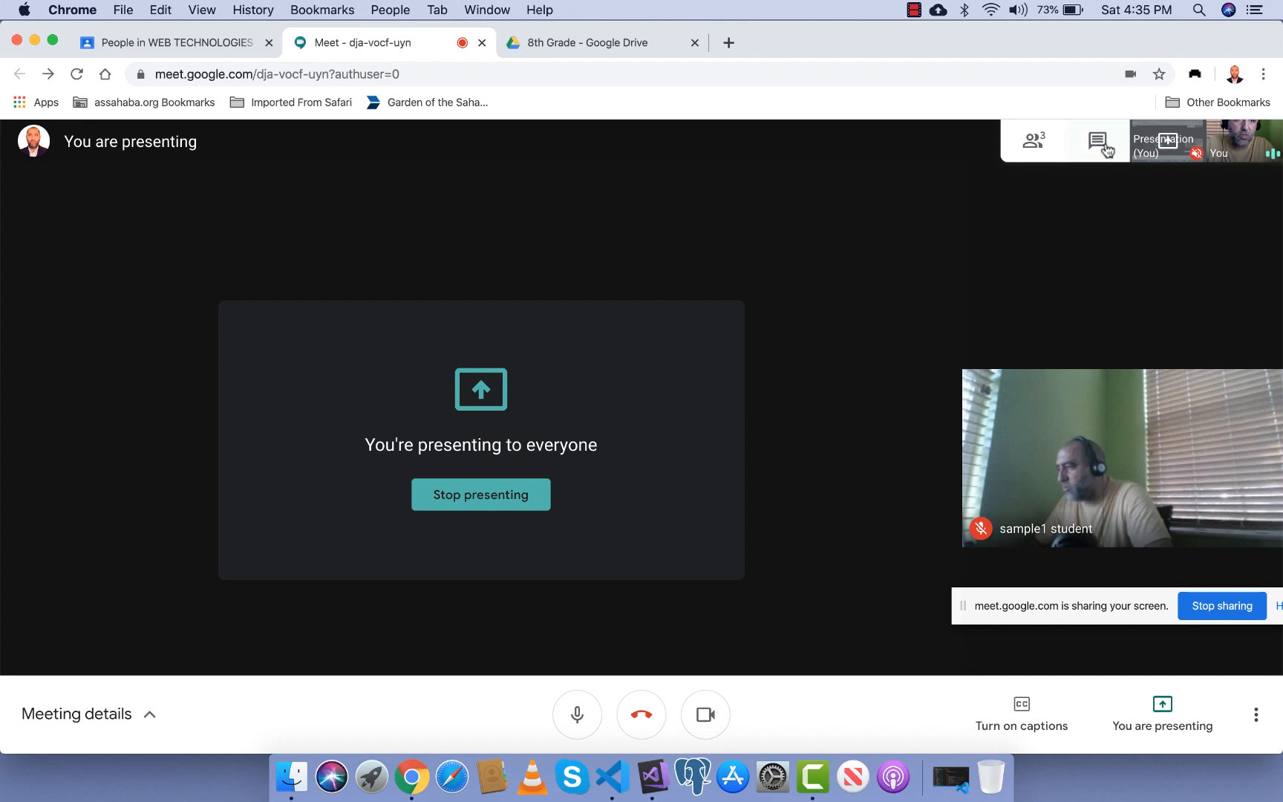
left_click(1099, 141)
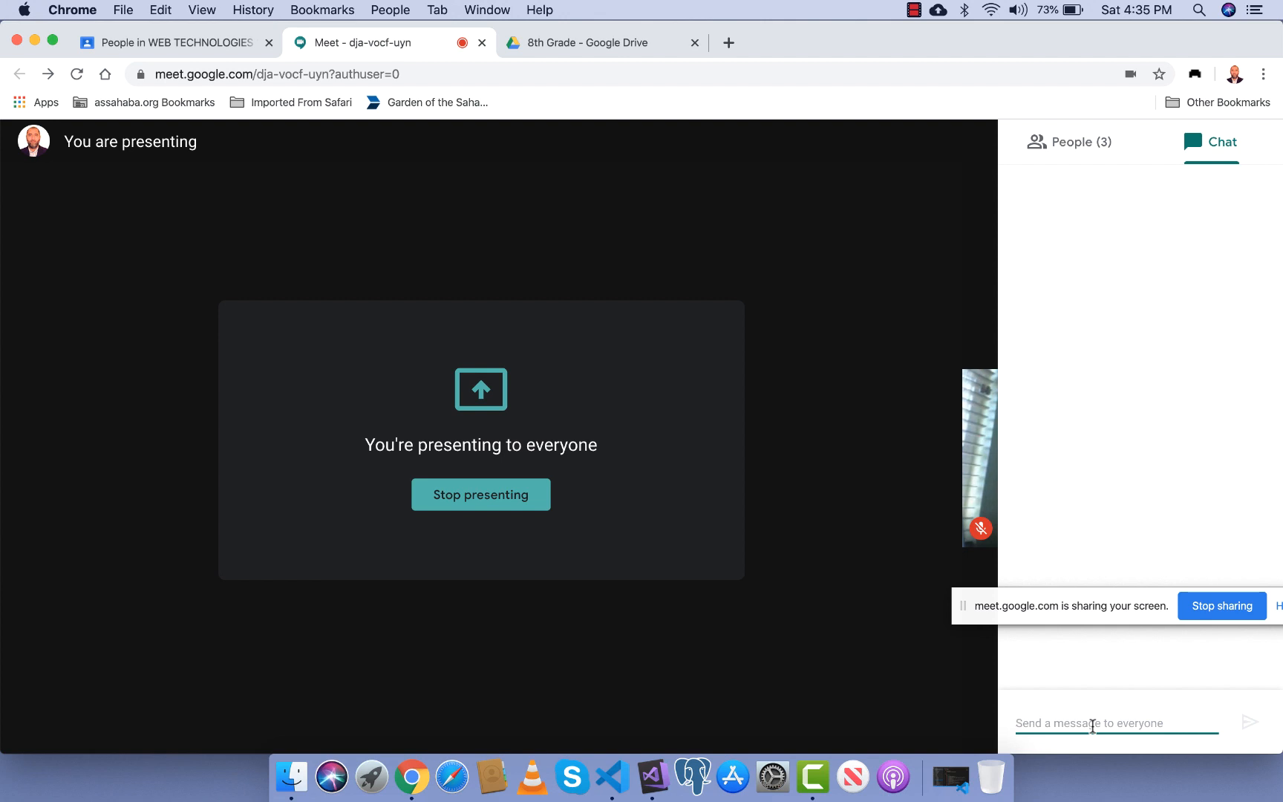
type("How")
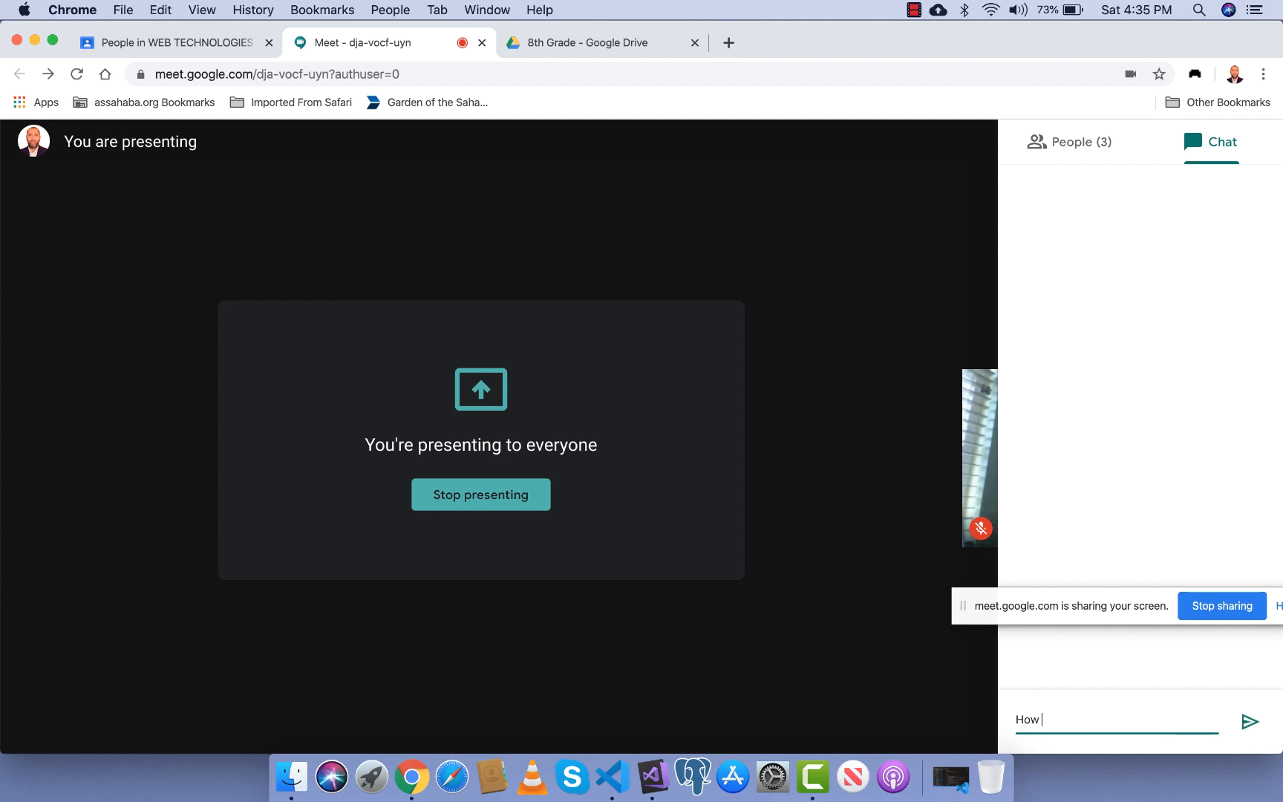
type("was the HT")
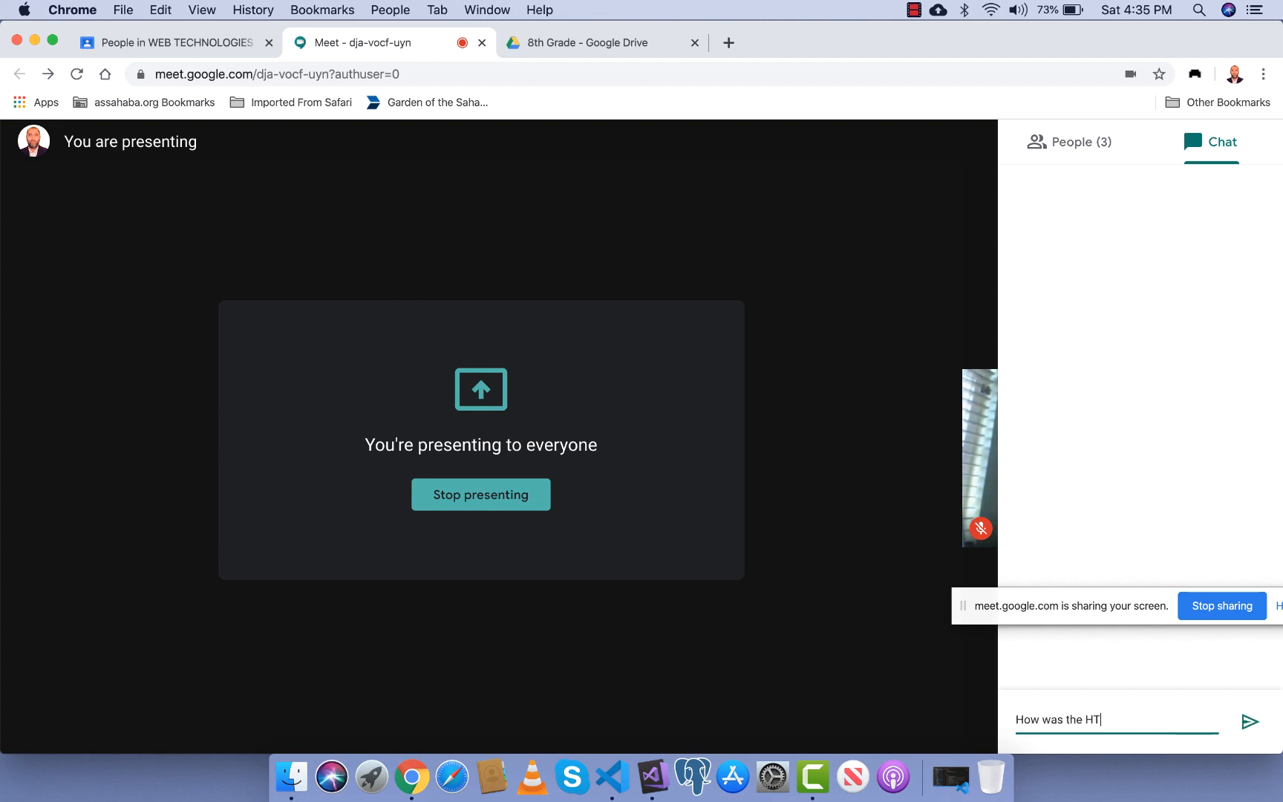
type("ML 5 le")
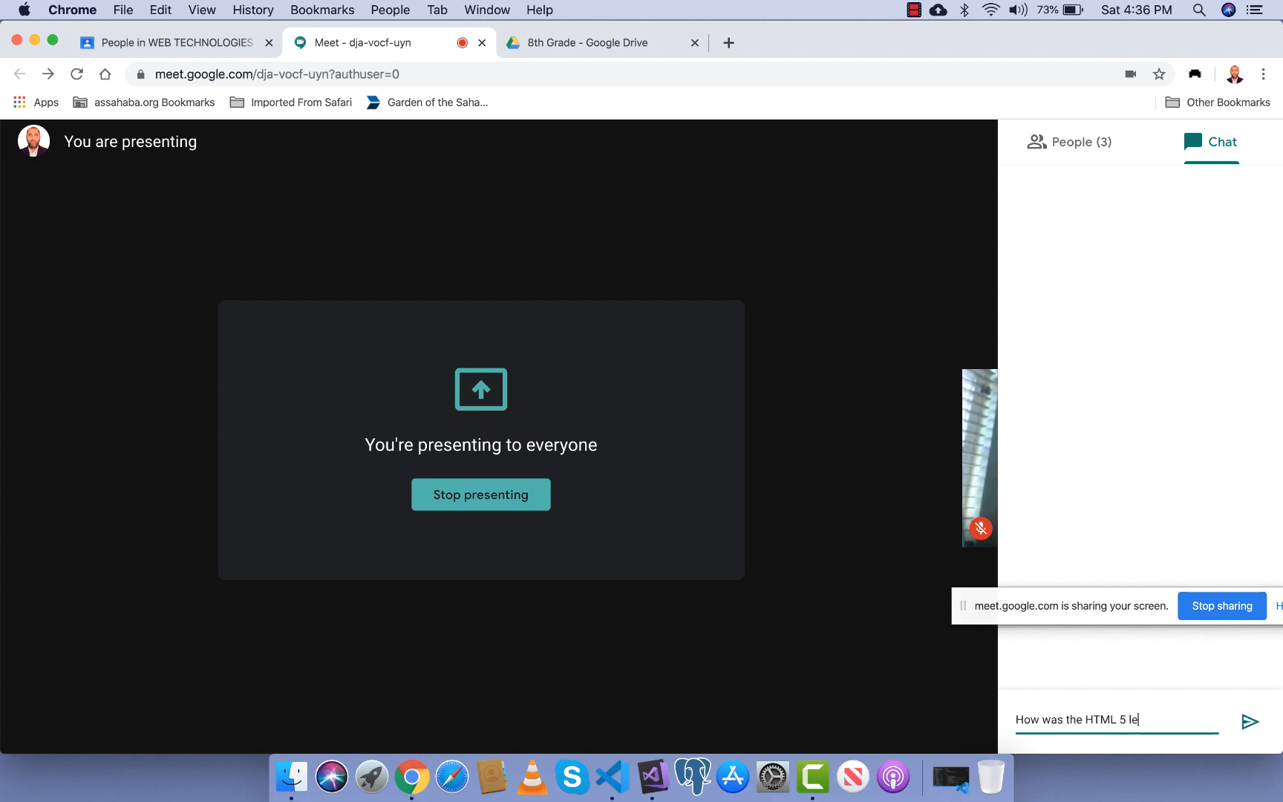
type("sson today")
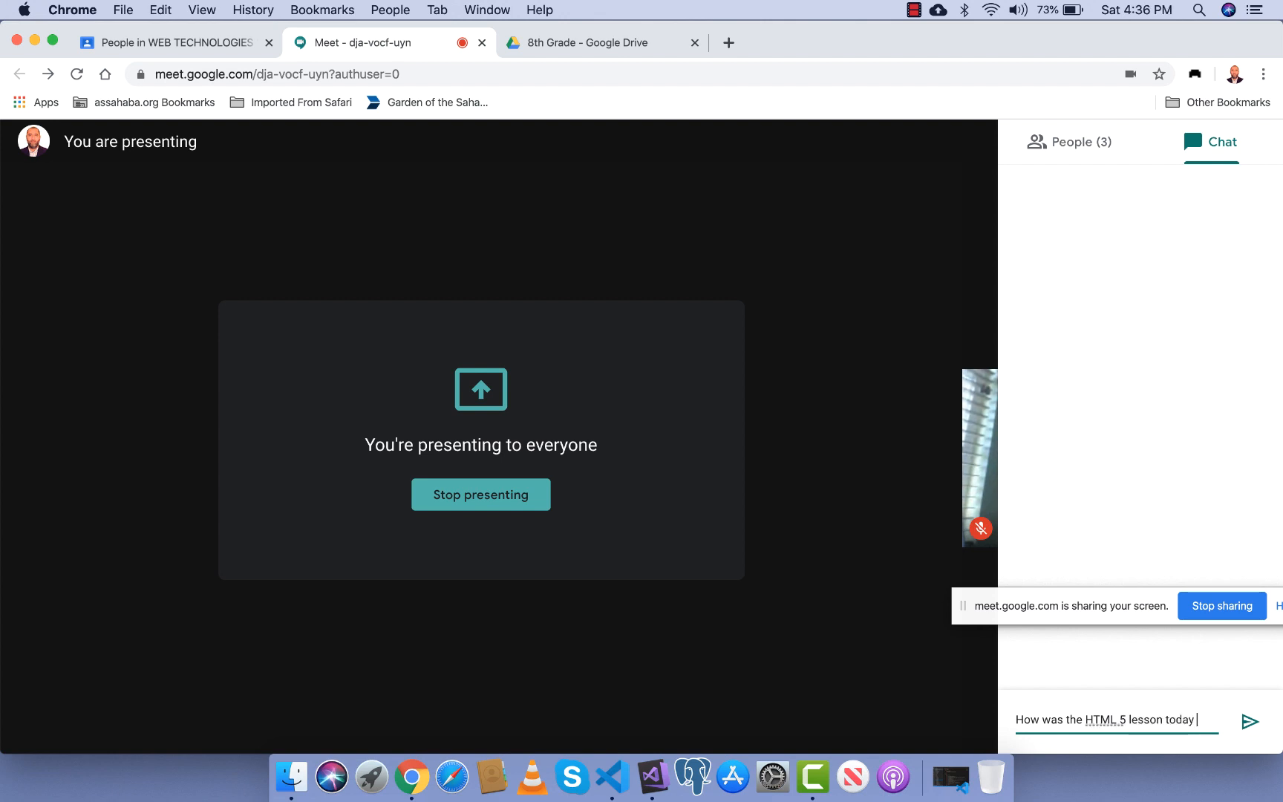
left_click(1251, 721)
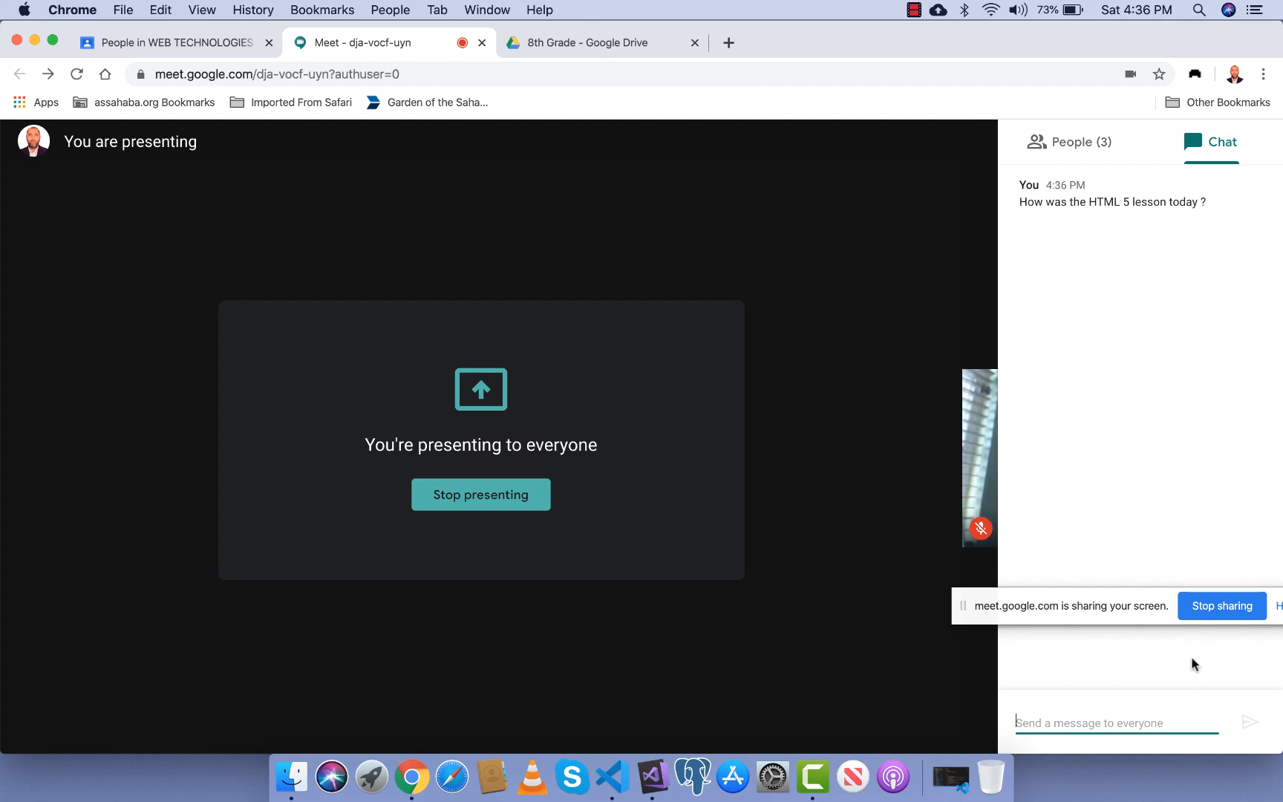
mouse_move(1146, 547)
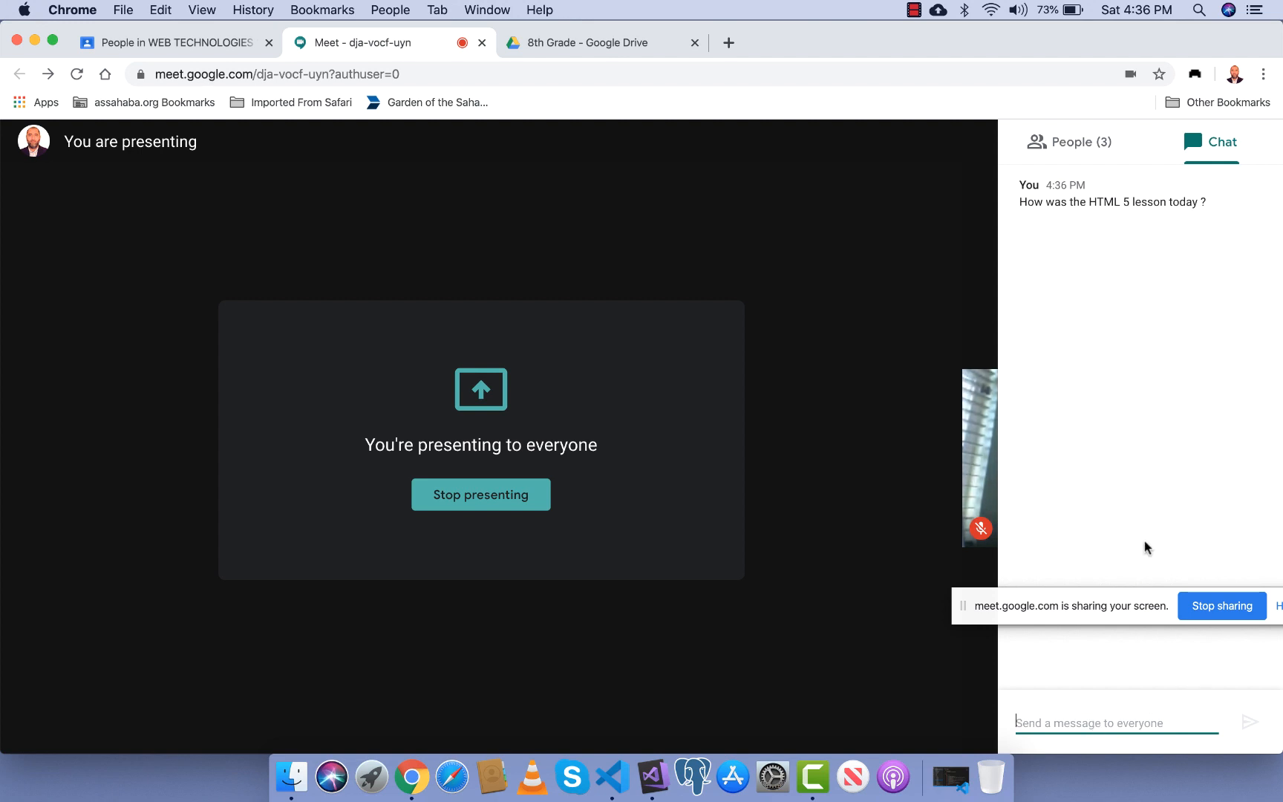